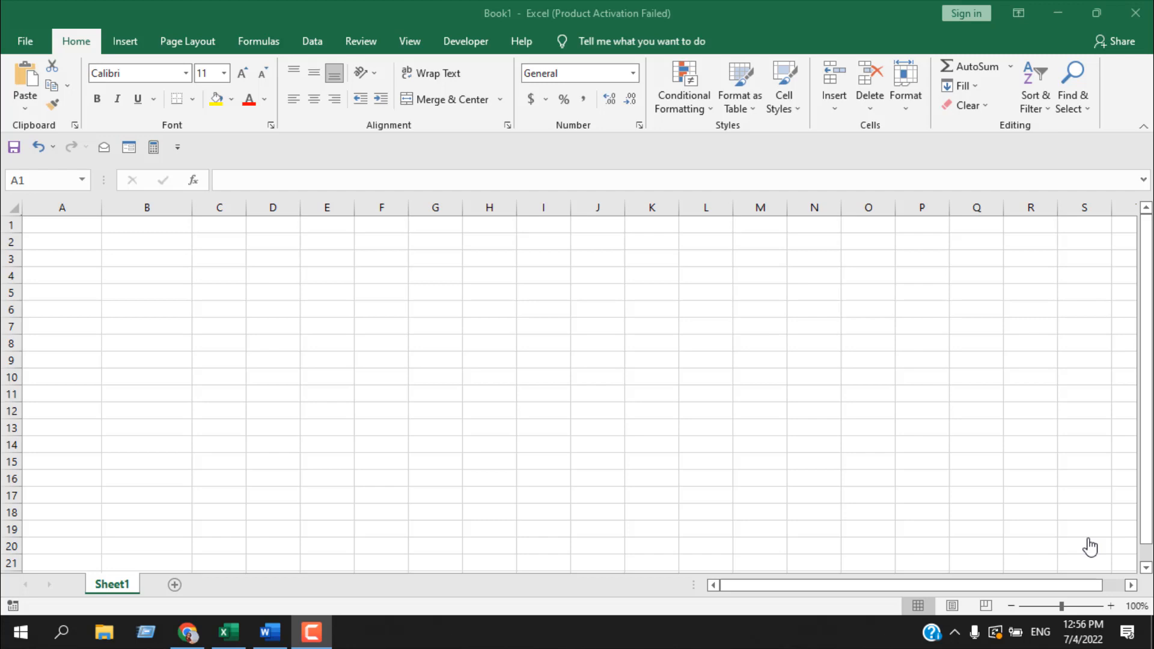
mouse_move(98, 225)
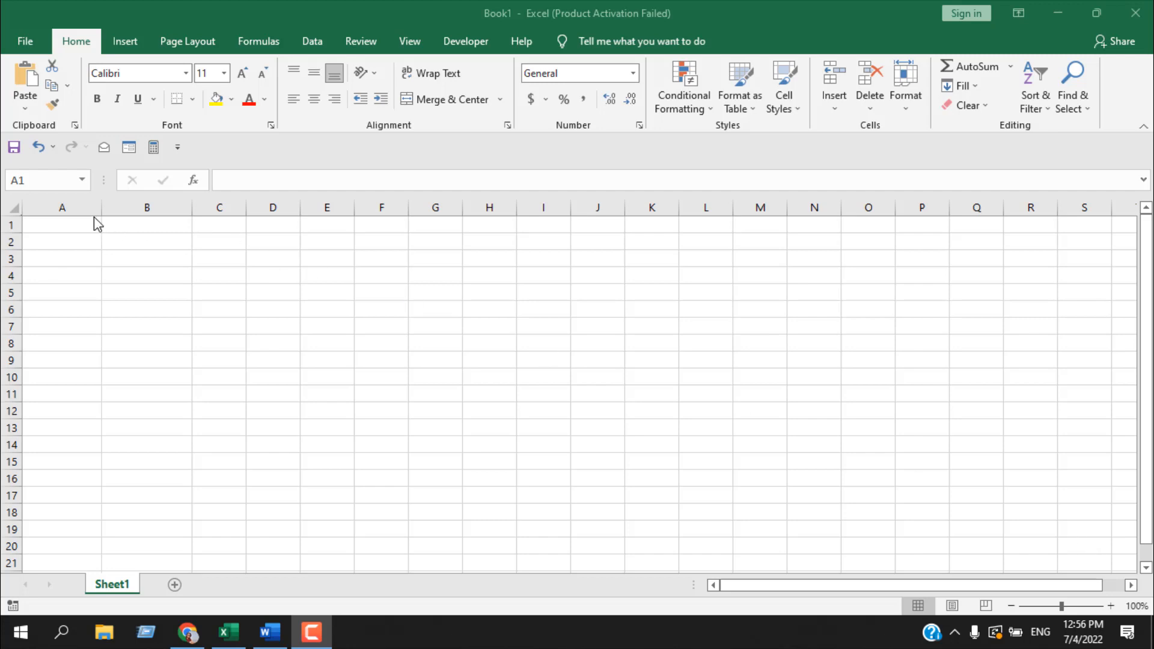
- Enter January in A1 and autofill the full month names down to December in A12
click(61, 225)
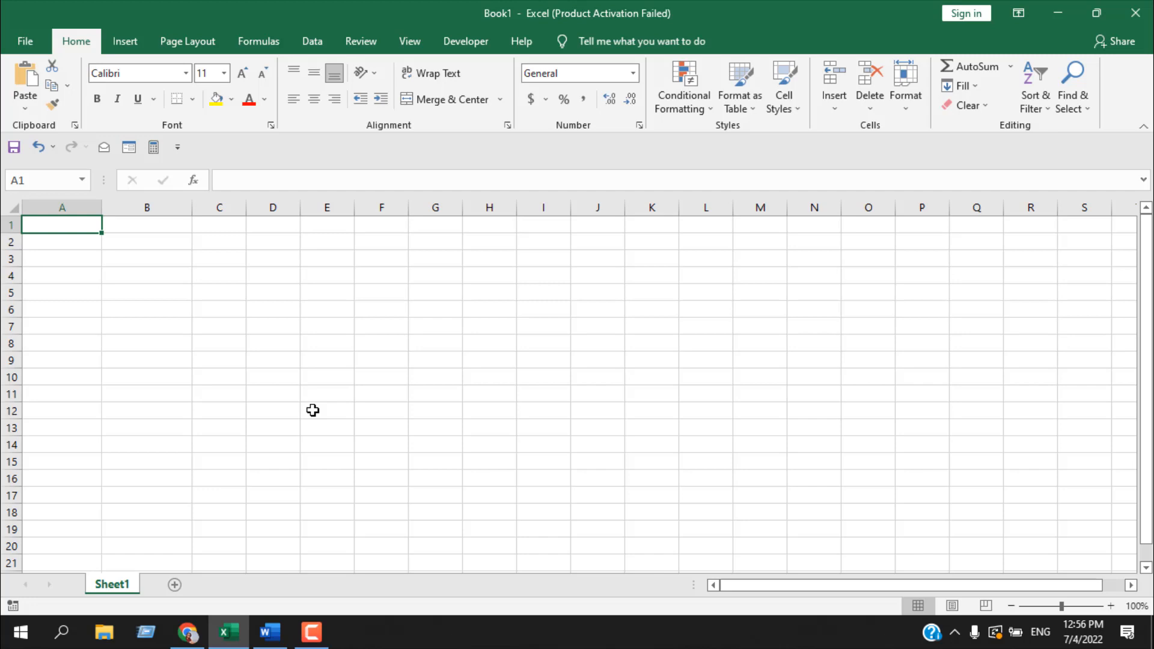
text(January)
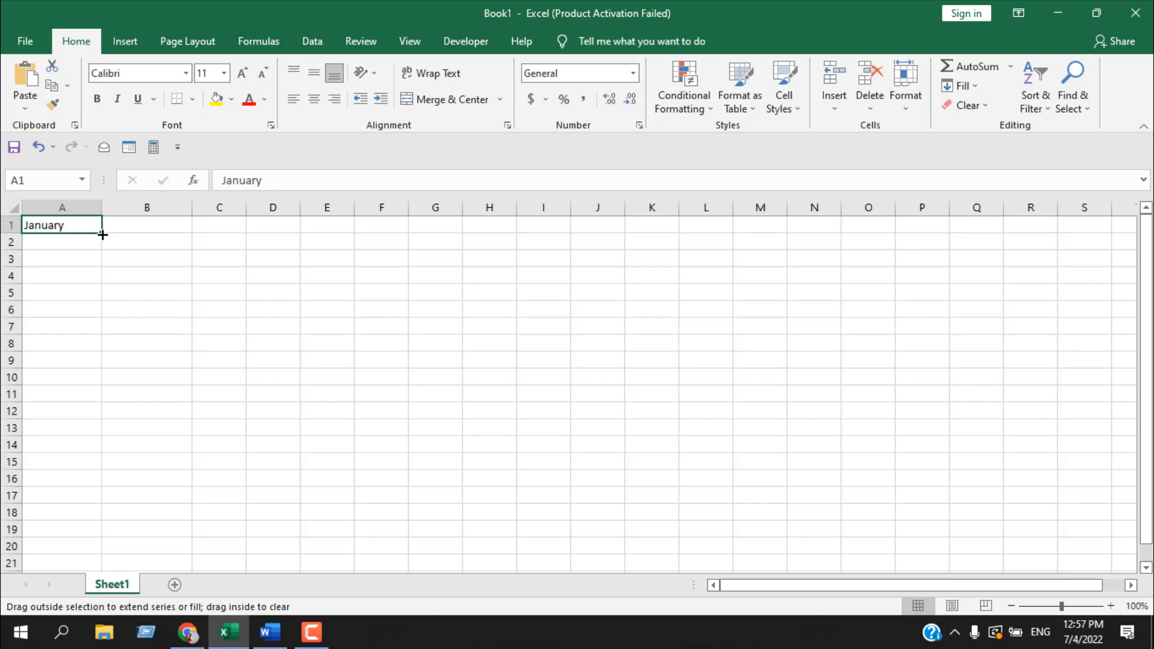
drag(102, 235, 112, 399)
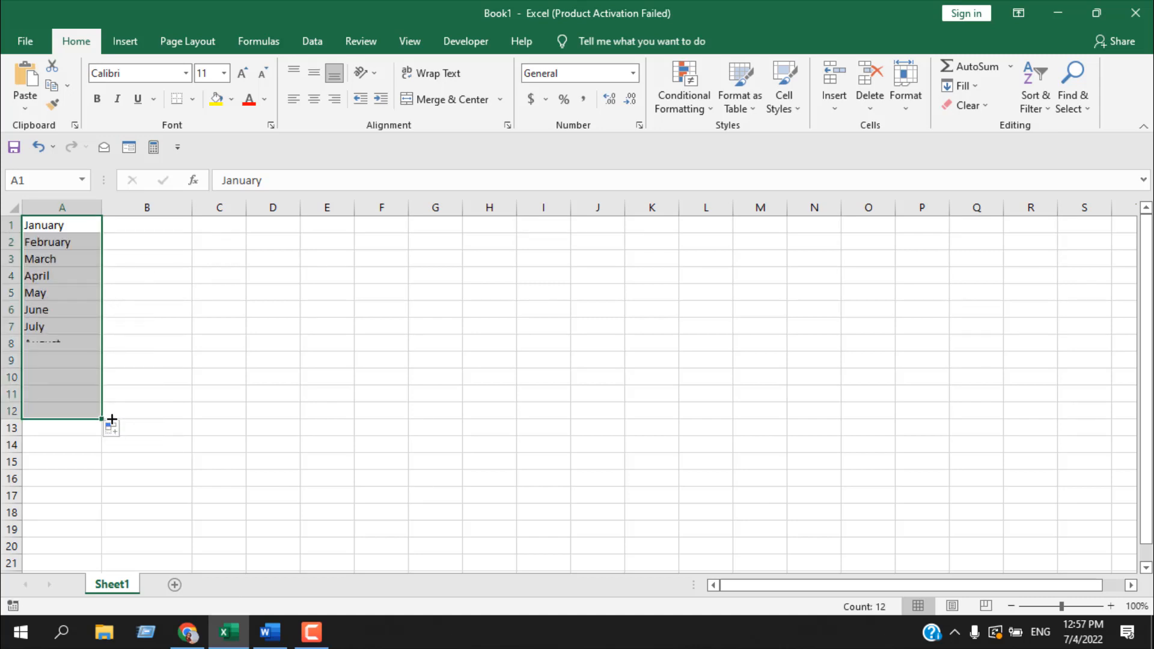
drag(100, 420, 100, 420)
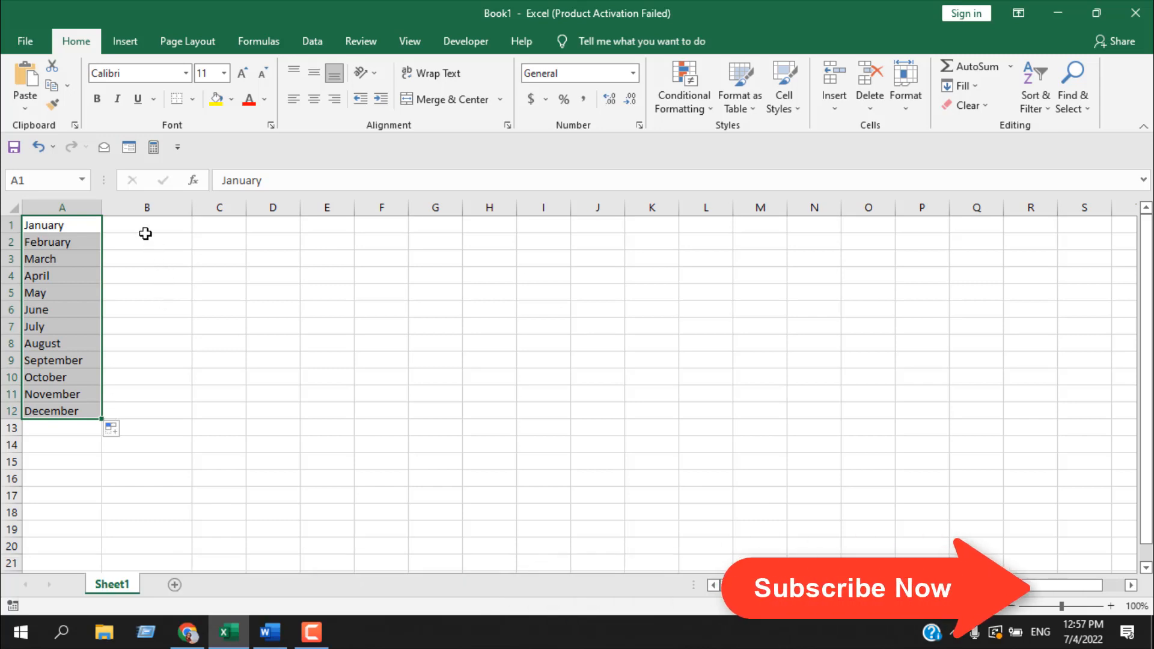
- Enter Jan in B1 and autofill the short month names down to Dec in B12
click(147, 225)
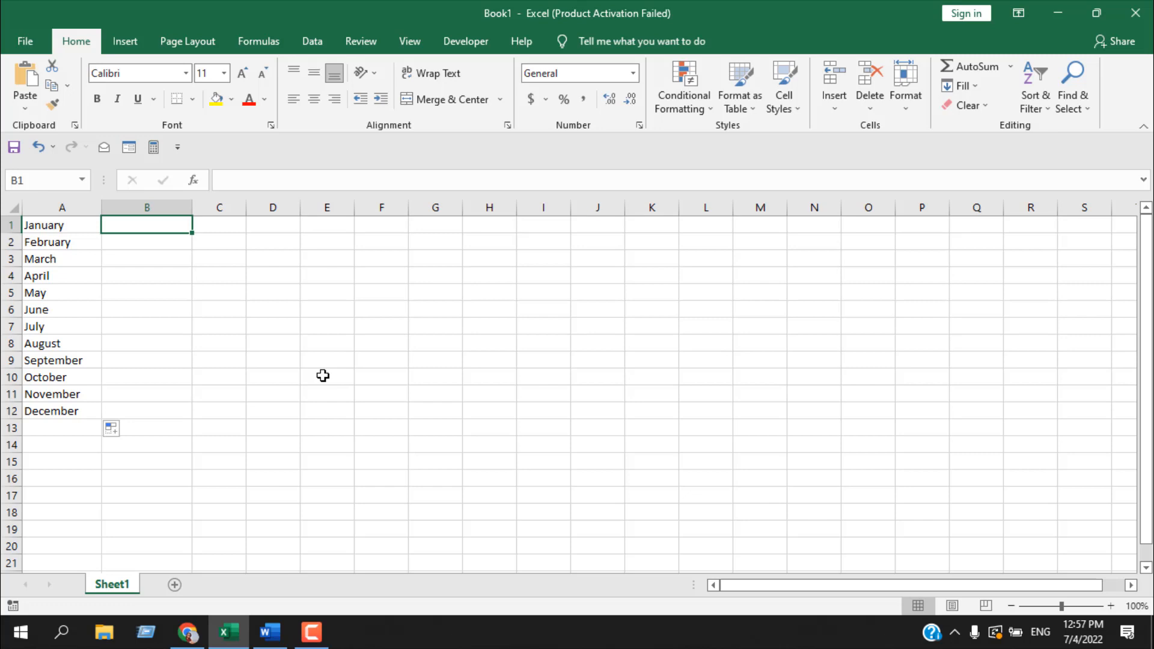
text(Ja)
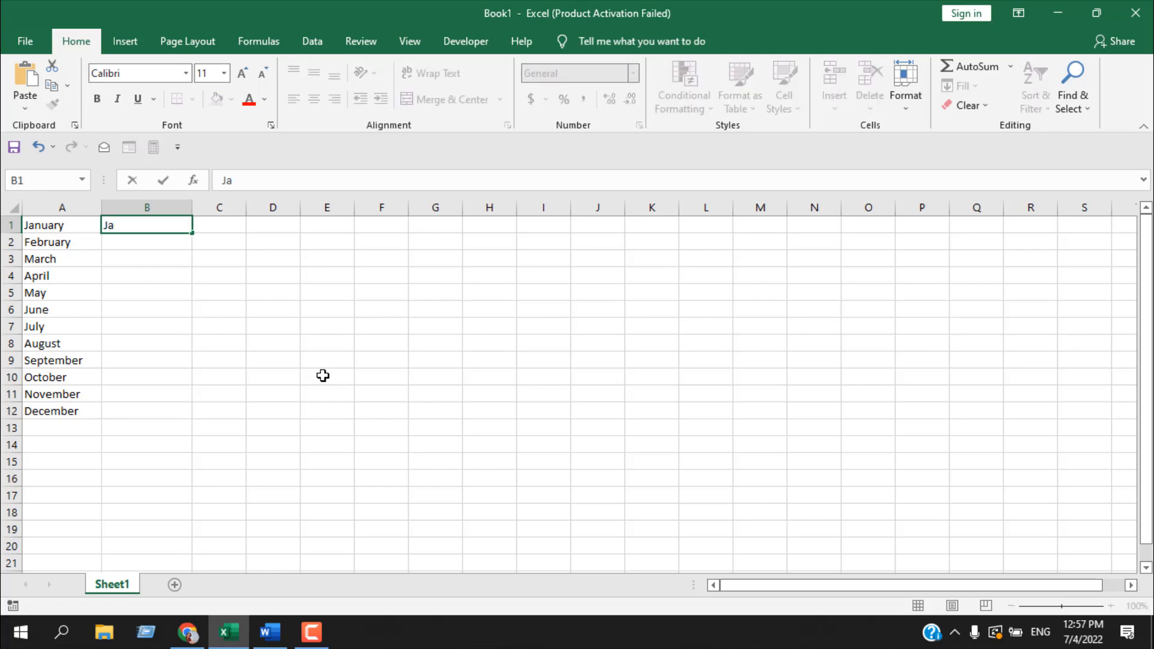
drag(147, 225, 147, 292)
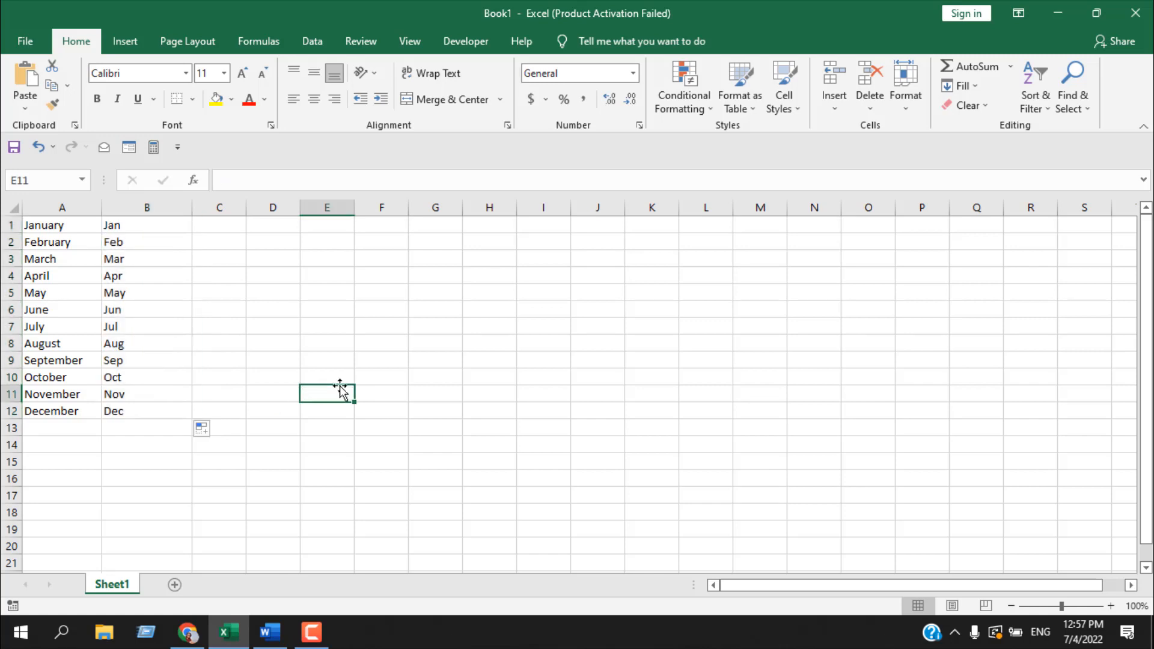
mouse_move(222, 228)
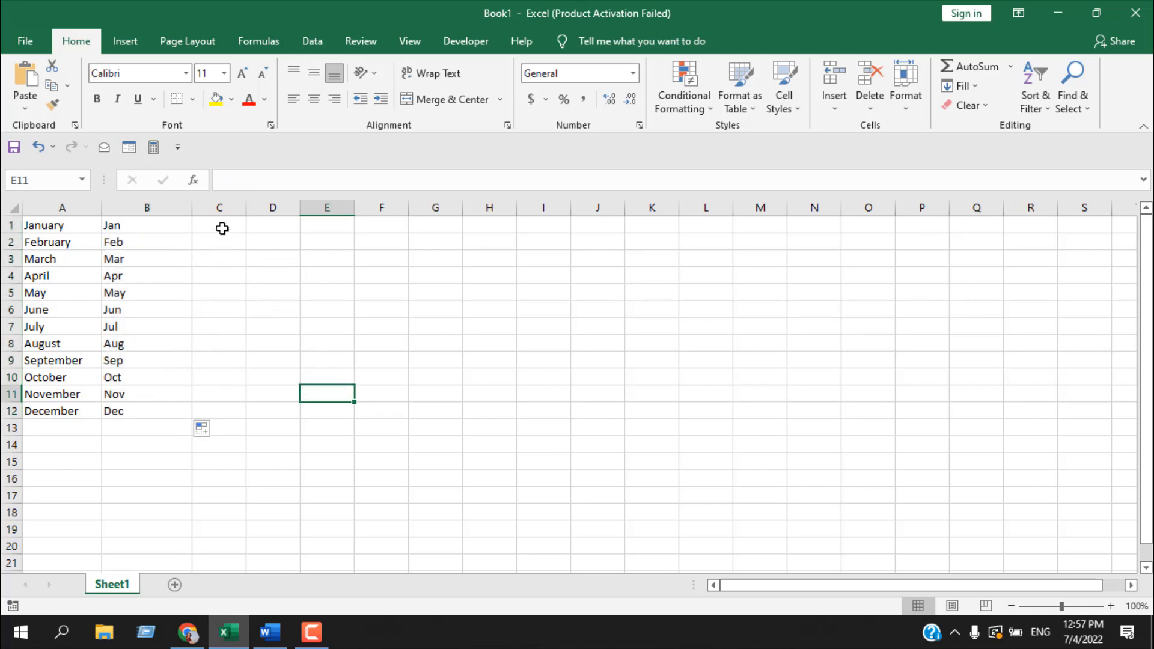
click(219, 225)
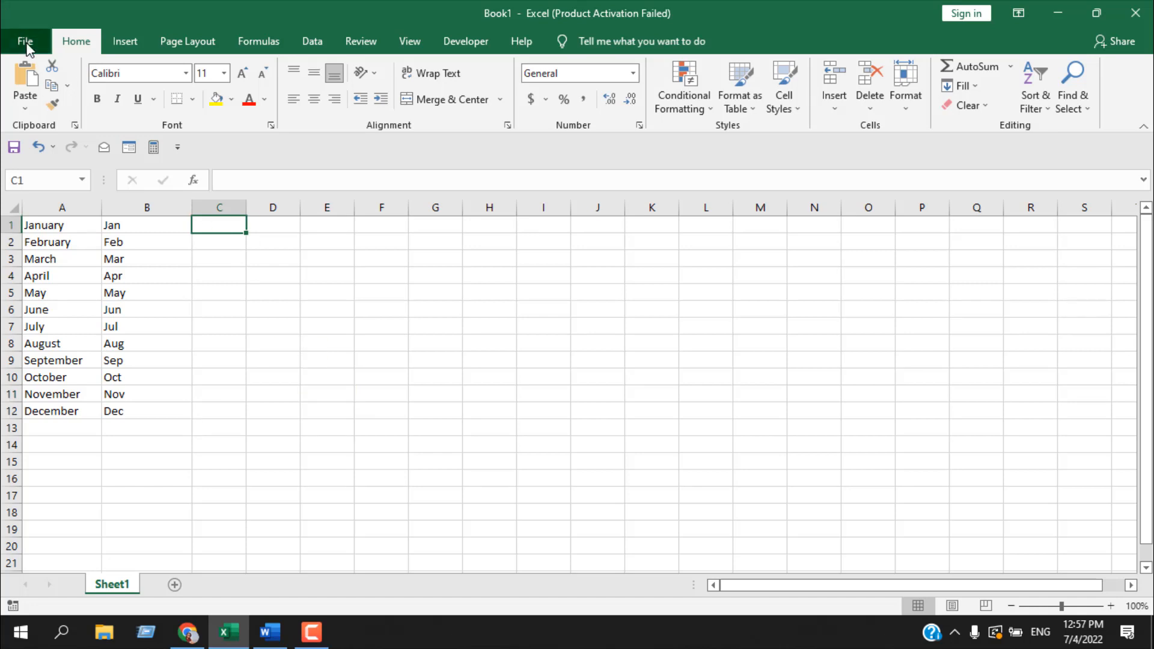
click(25, 41)
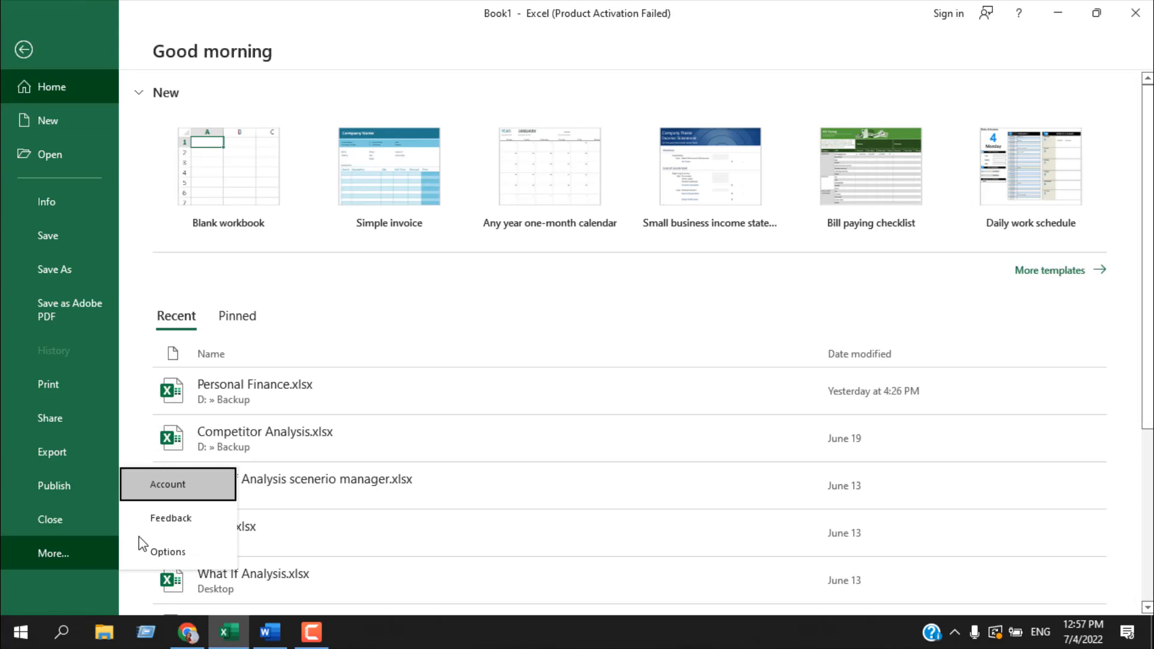
click(168, 552)
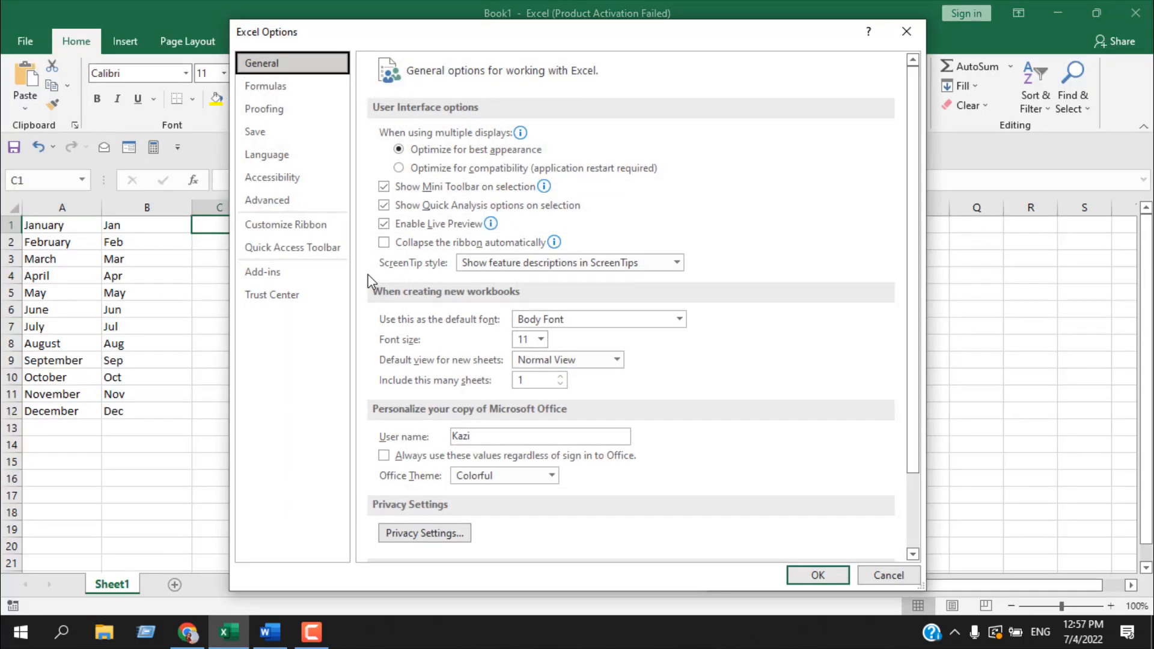
click(267, 201)
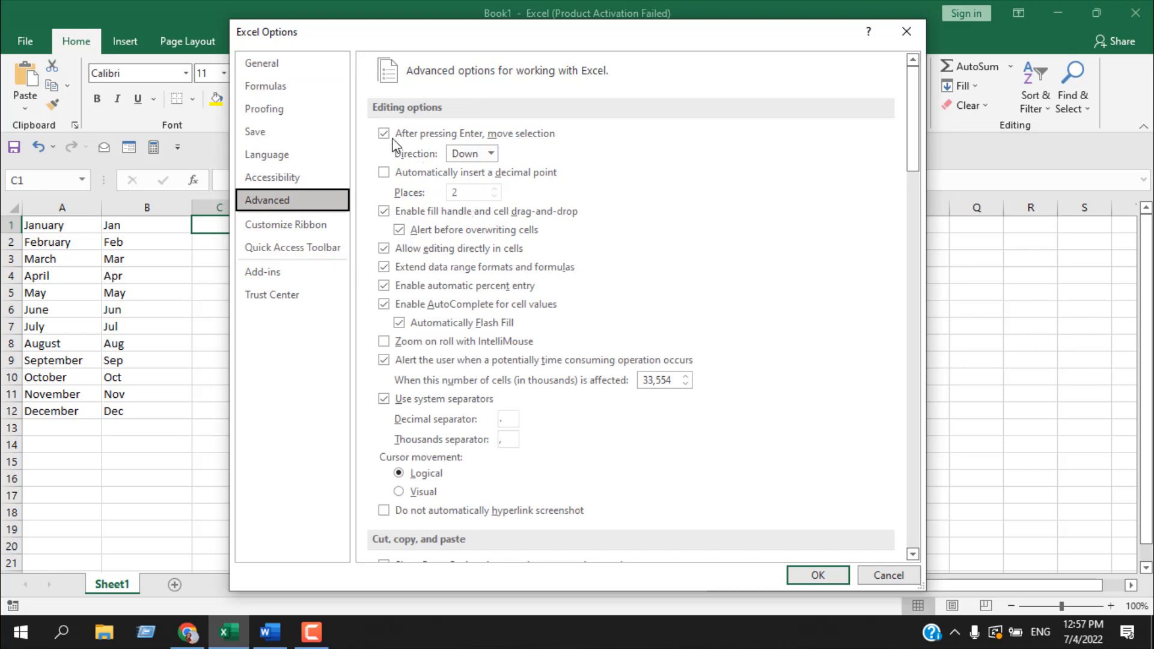
click(384, 211)
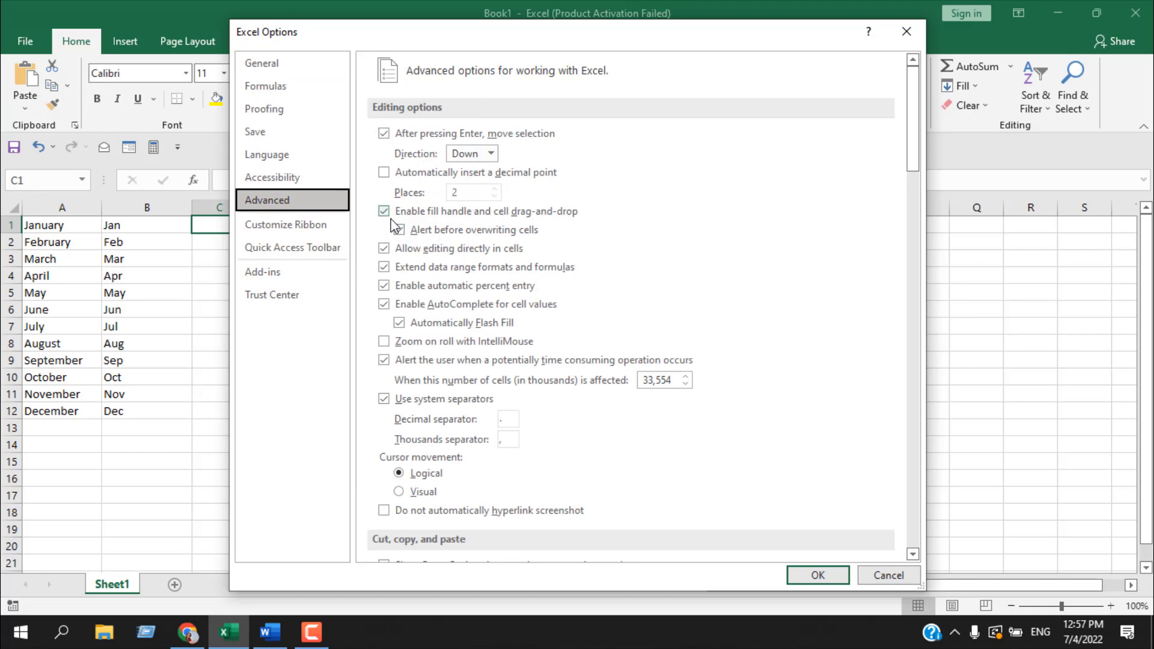
click(384, 229)
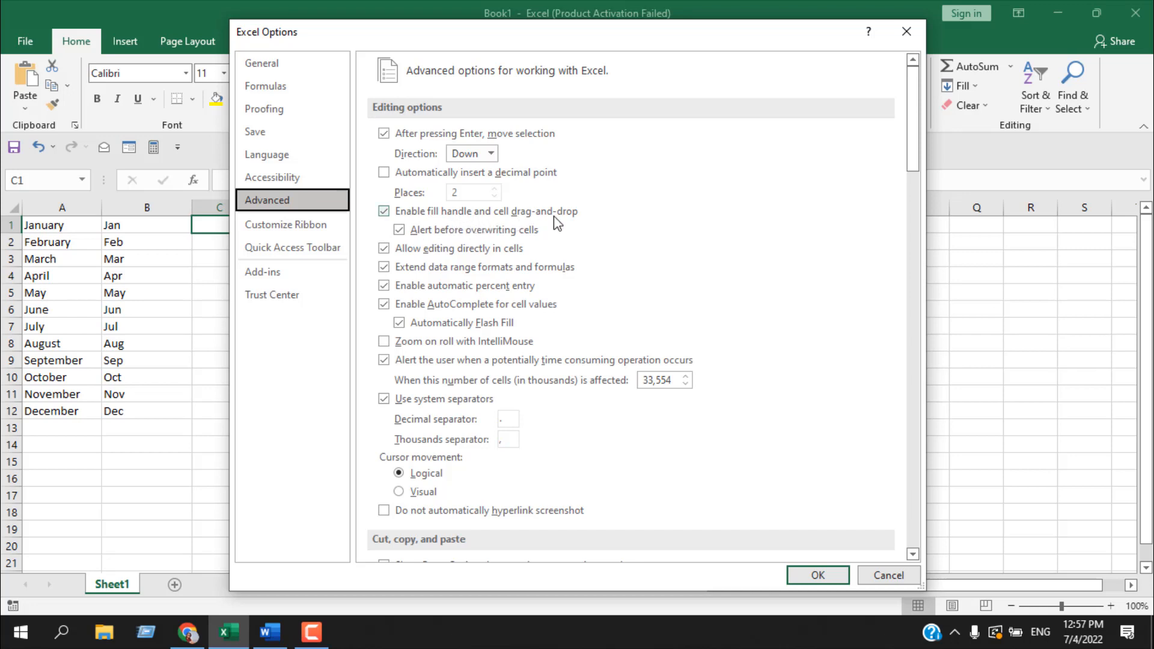
click(382, 212)
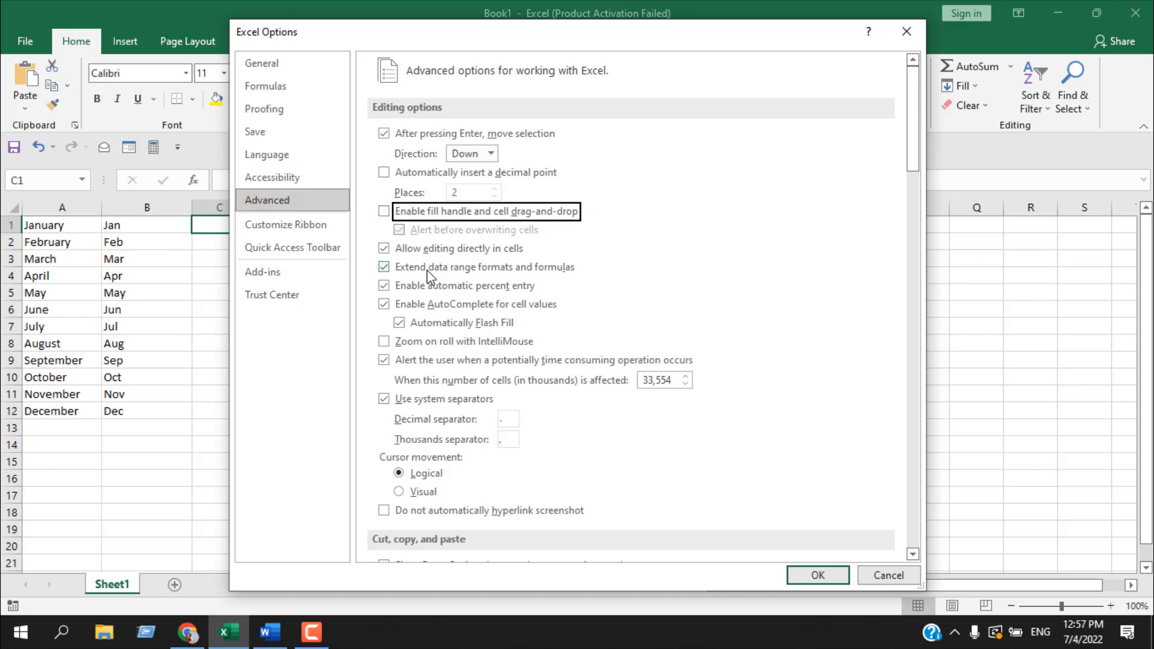
click(382, 212)
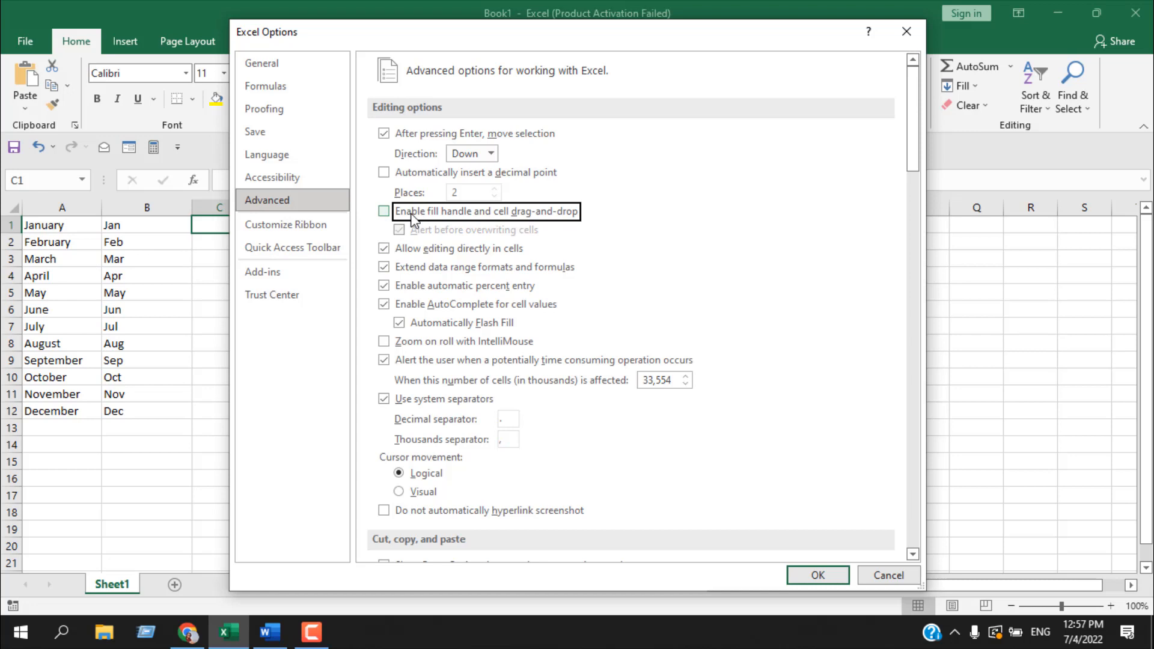
click(383, 212)
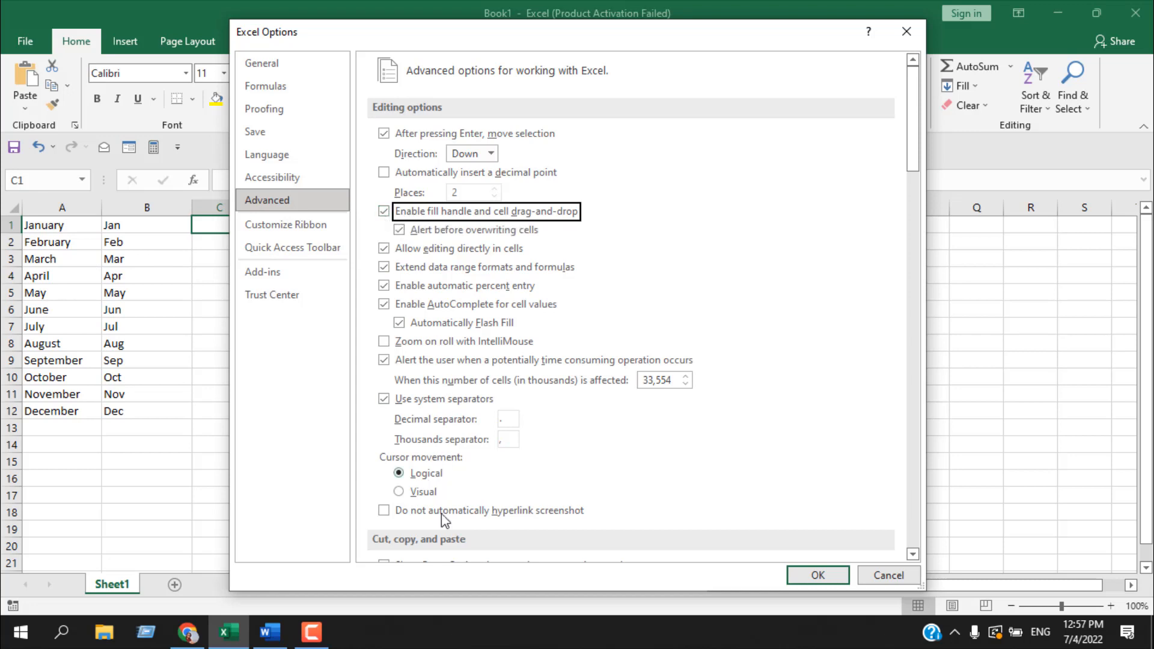
mouse_move(292, 225)
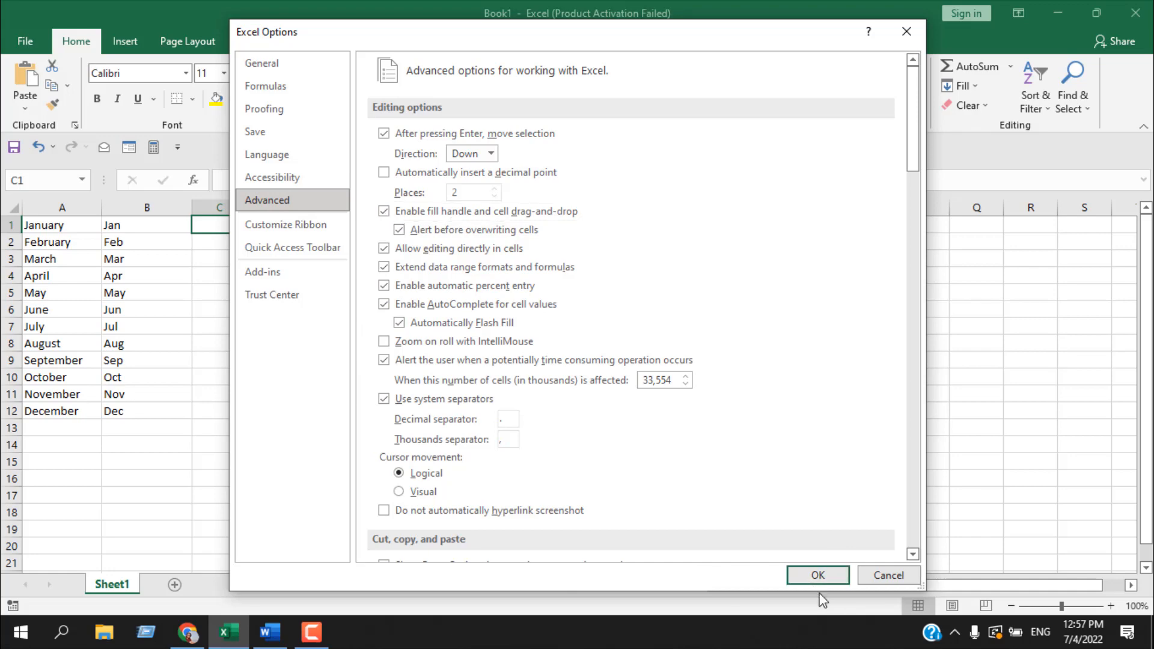
click(818, 575)
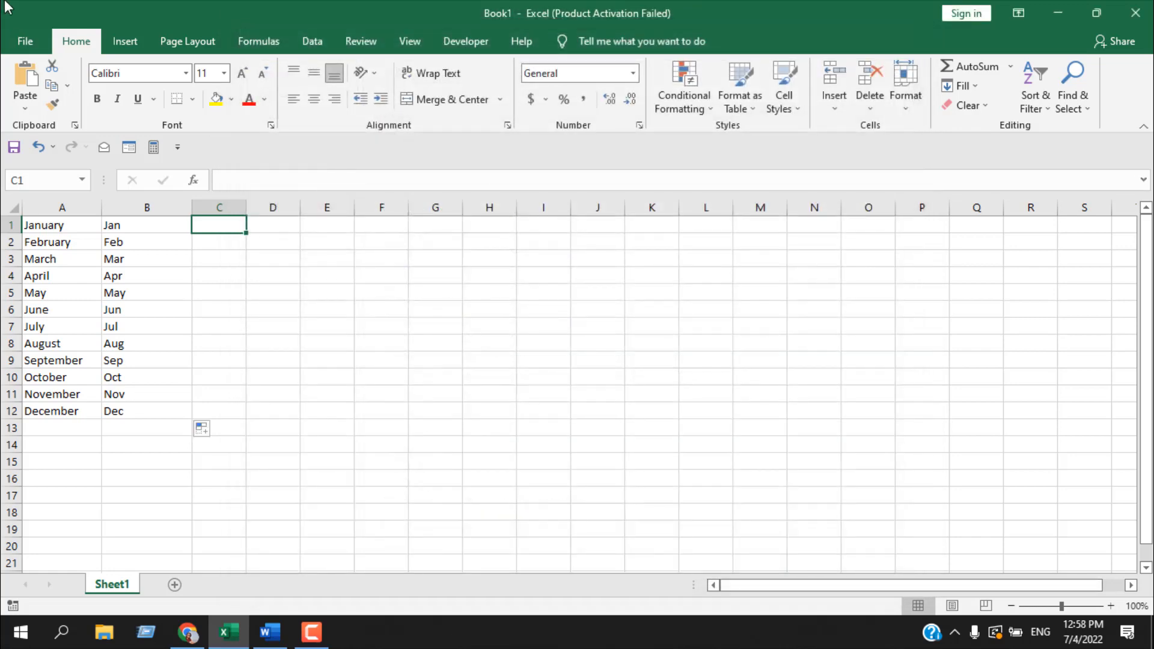
- Reach the Advanced page of Excel Options, scrolled to the General section with Edit Custom Lists
click(24, 41)
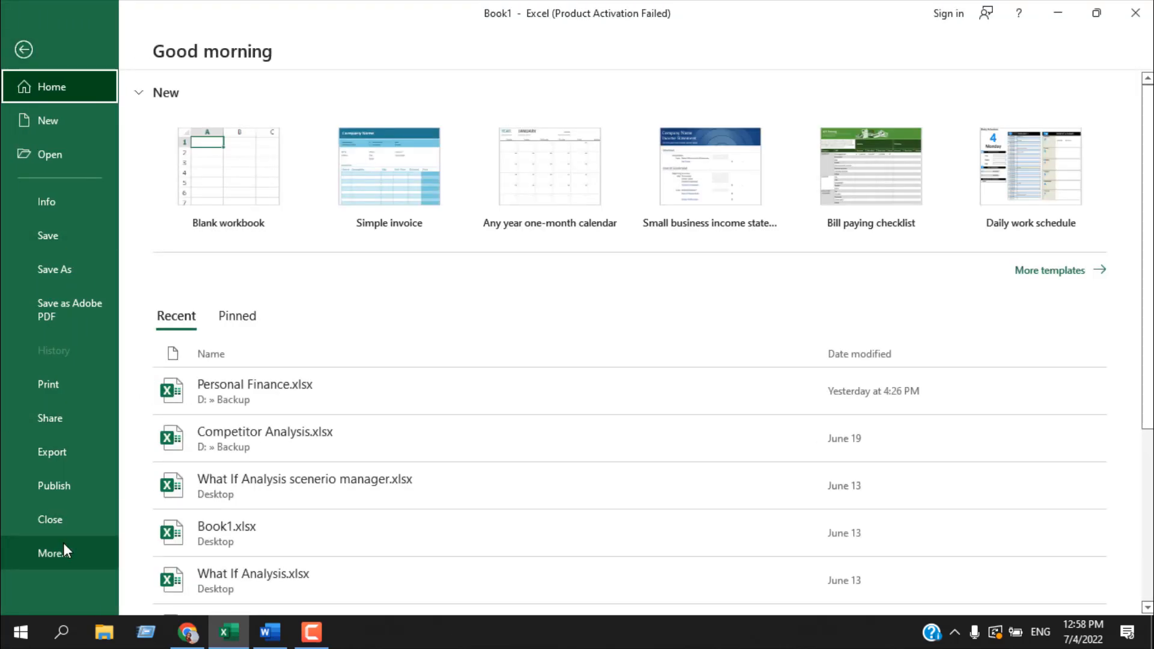
click(52, 553)
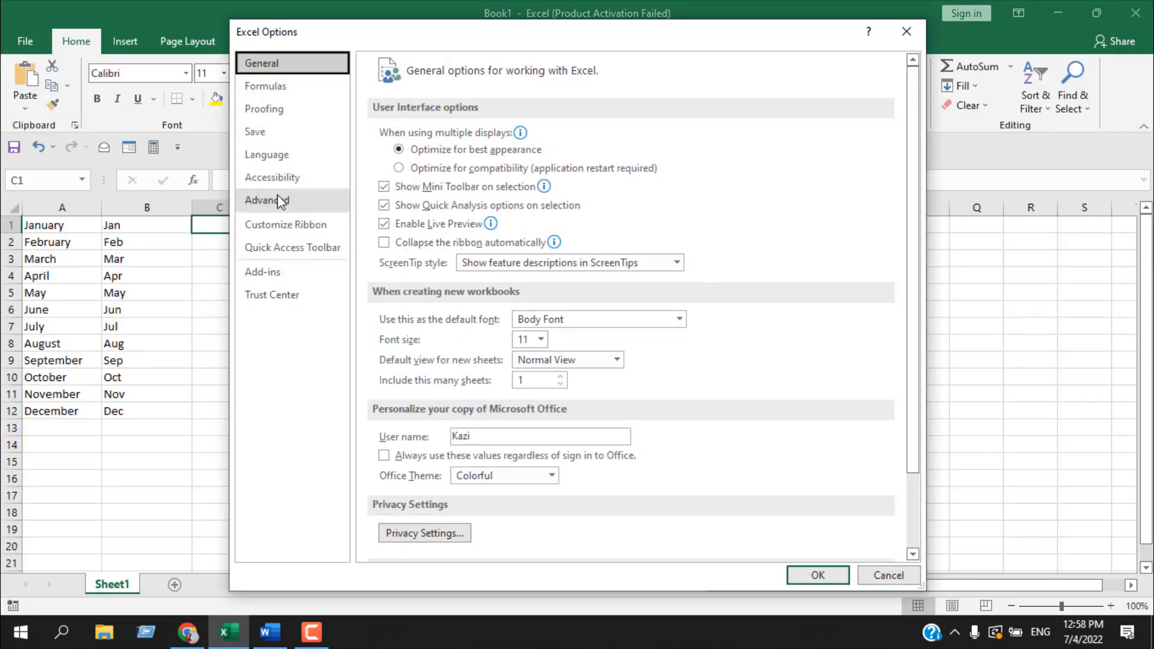
click(267, 199)
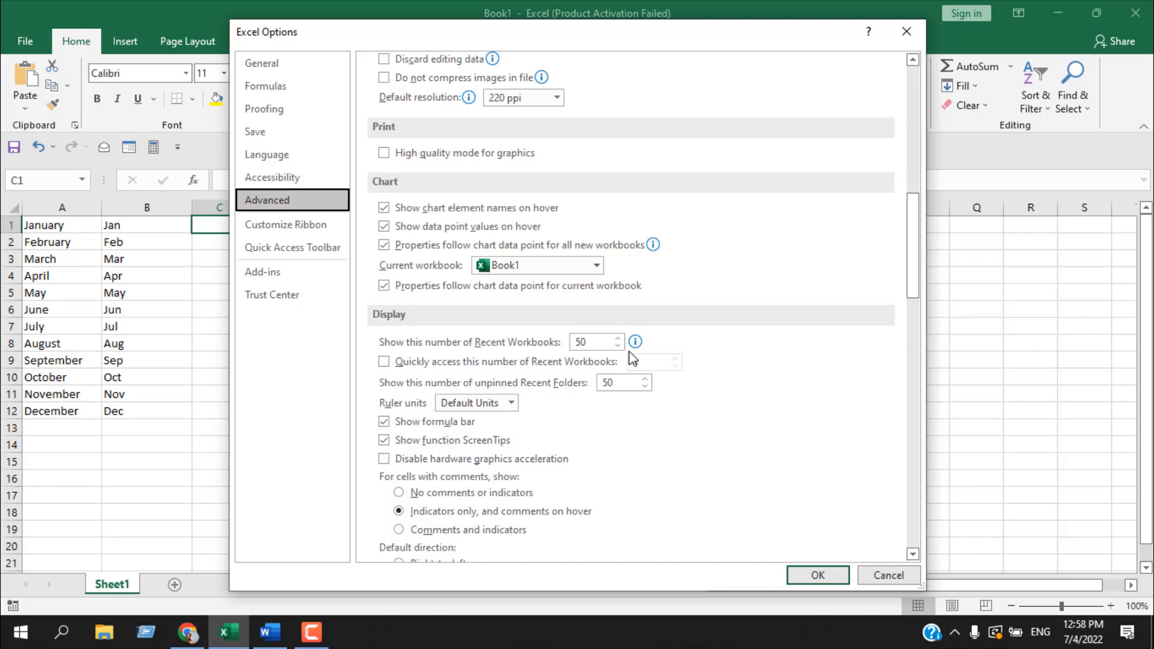
scroll(down, 3)
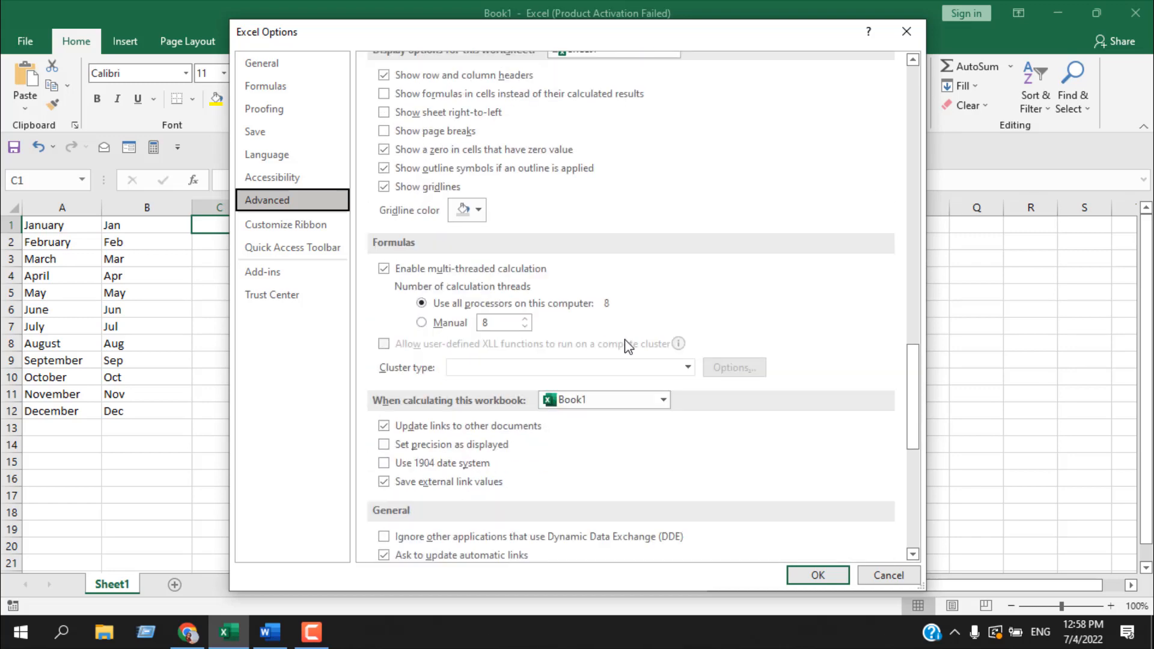
scroll(down, 3)
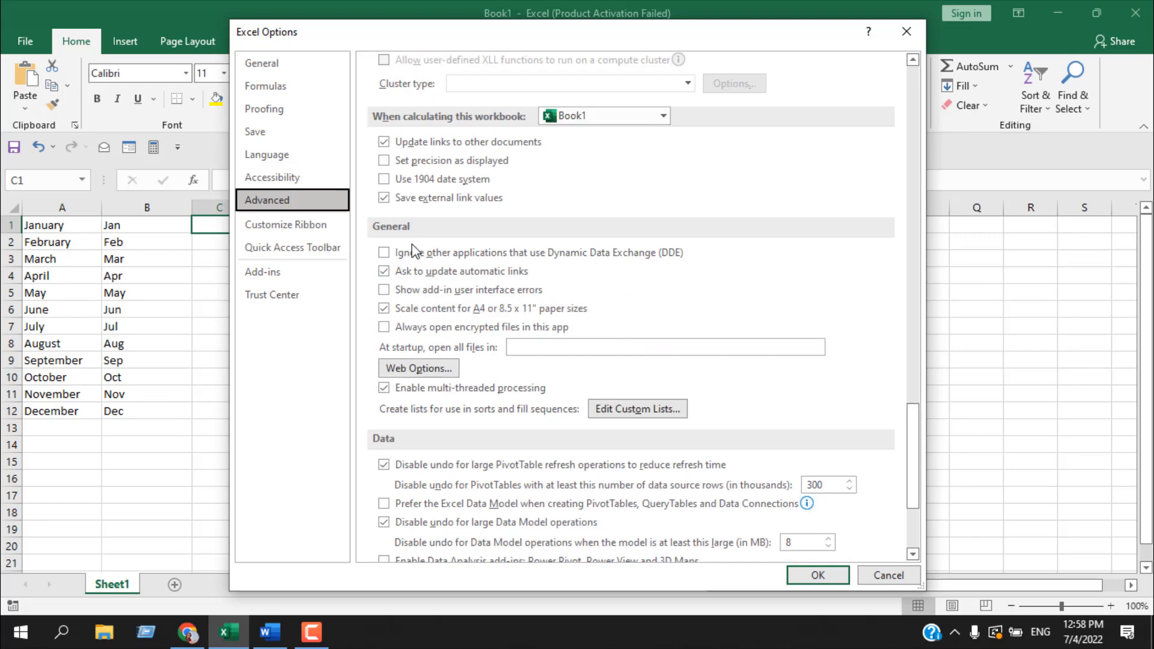
mouse_move(637, 408)
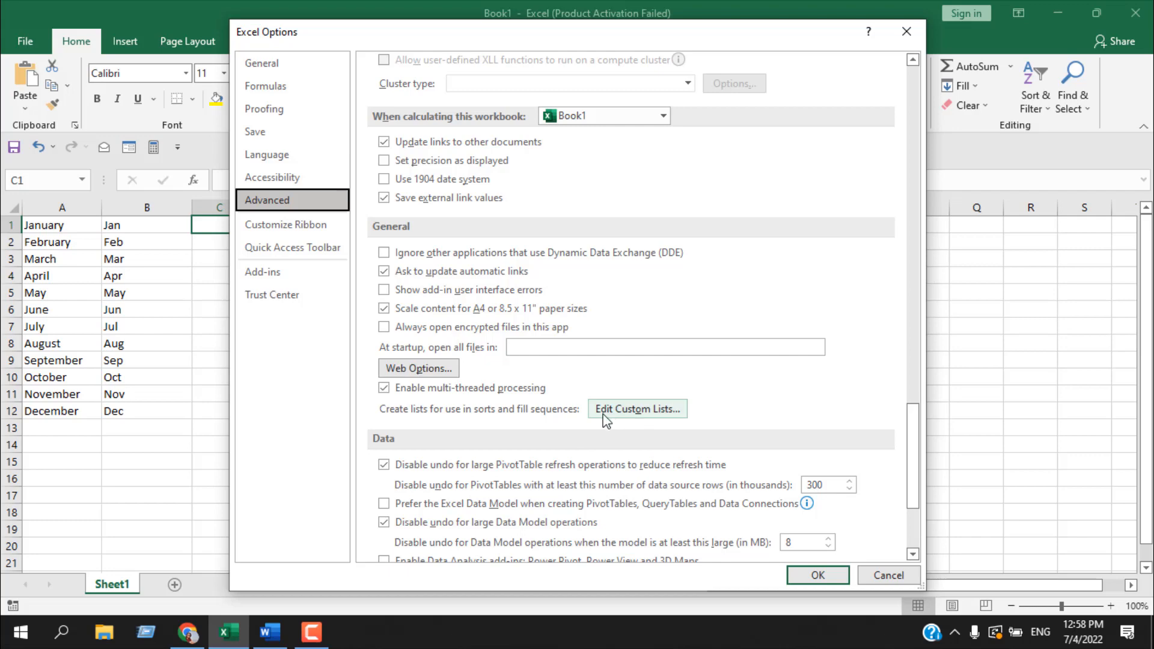
- Browse the built-in Jan–Dec, January–December and alphabet lists in the Custom Lists dialog
click(636, 409)
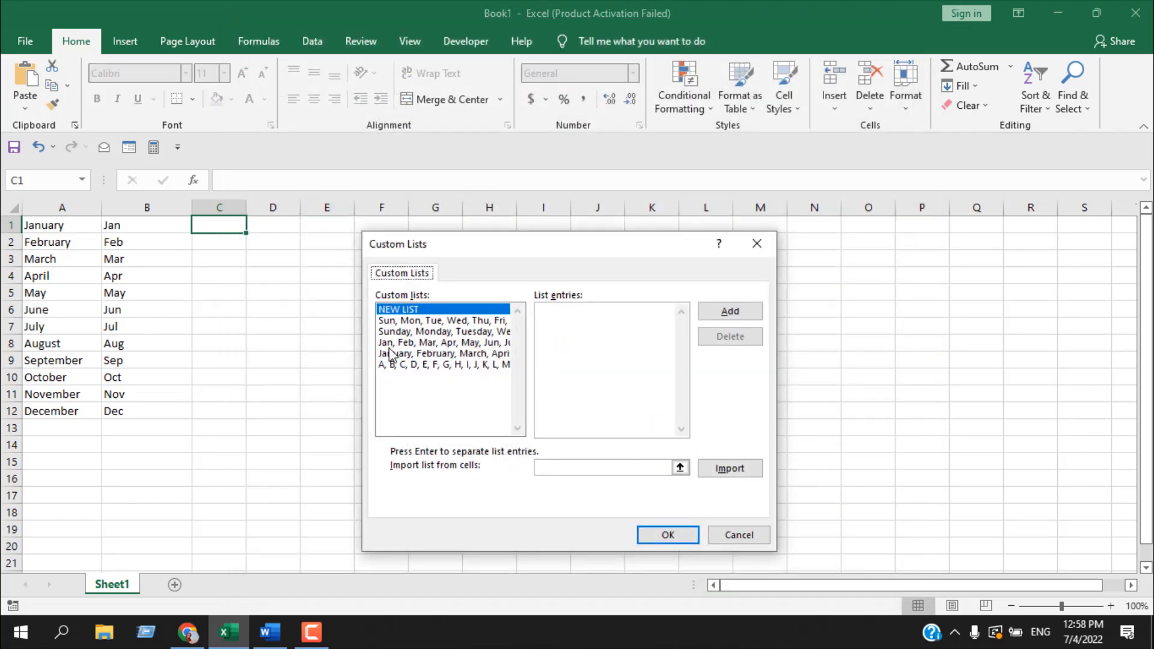
click(441, 343)
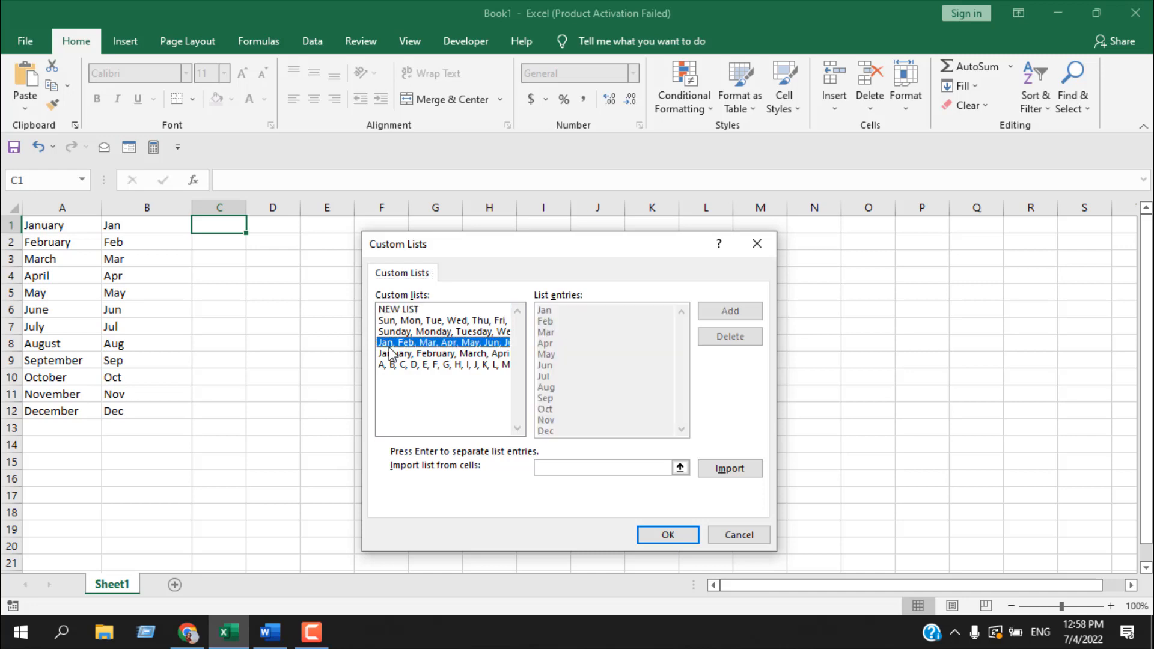
mouse_move(543, 336)
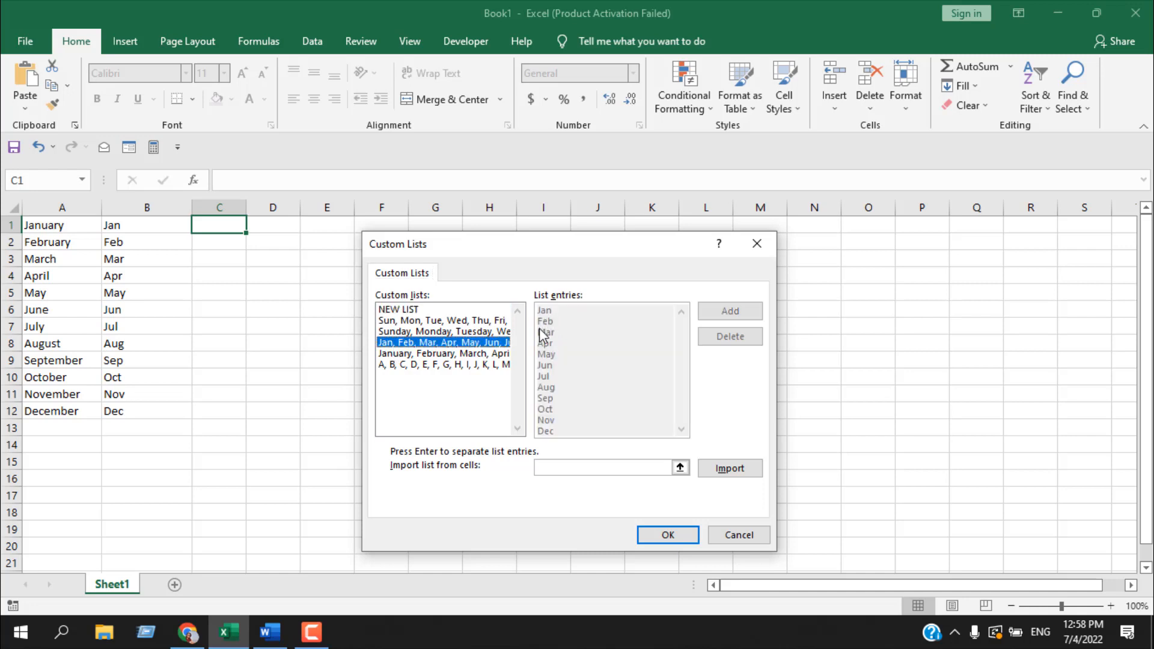
mouse_move(554, 335)
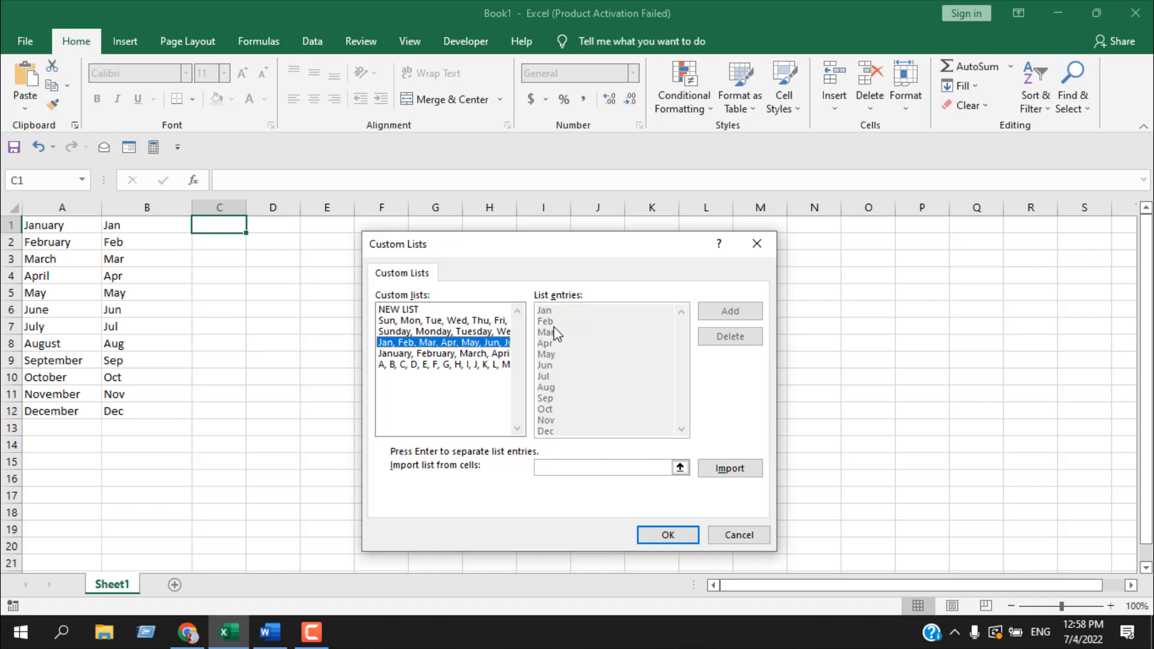
click(441, 354)
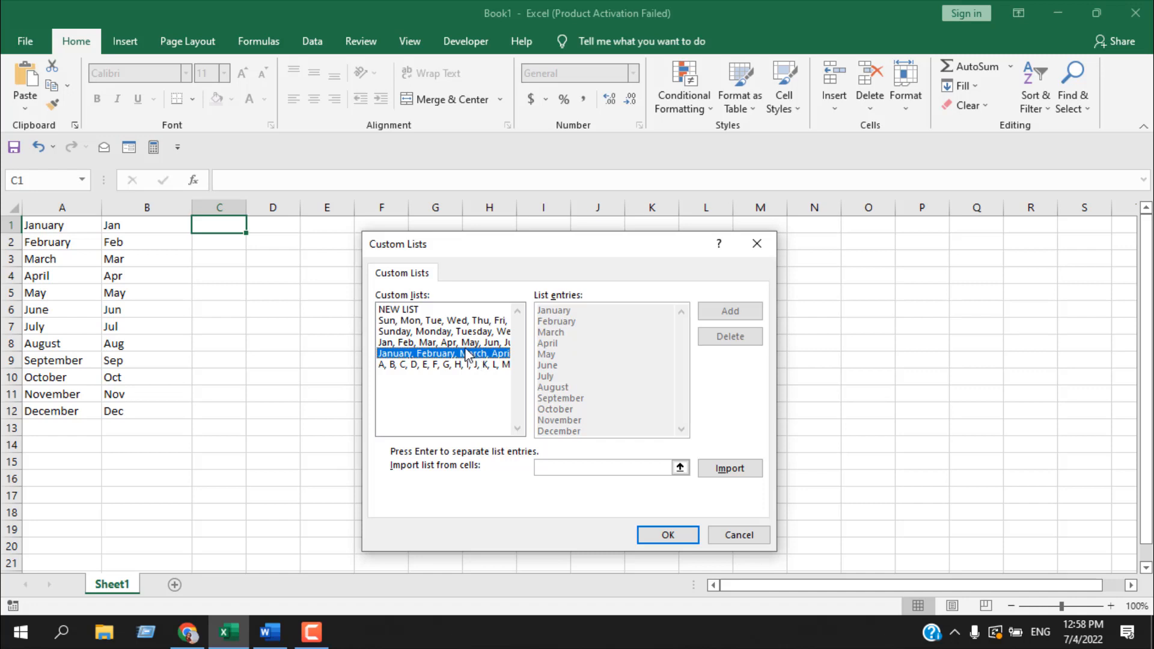
click(441, 343)
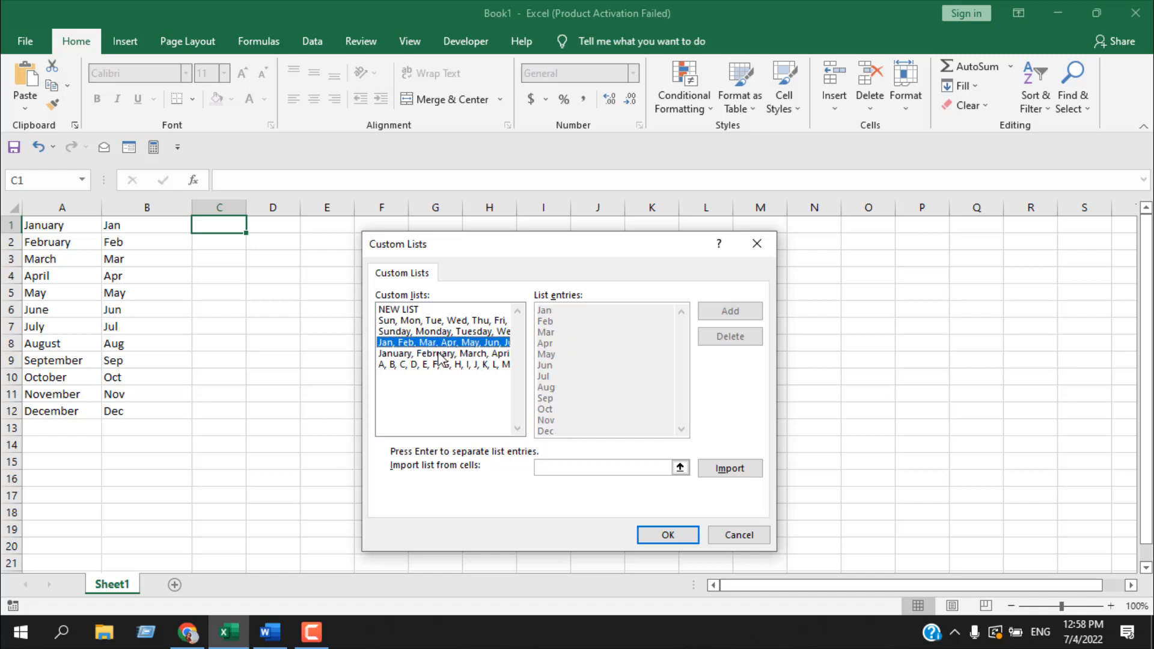
click(445, 353)
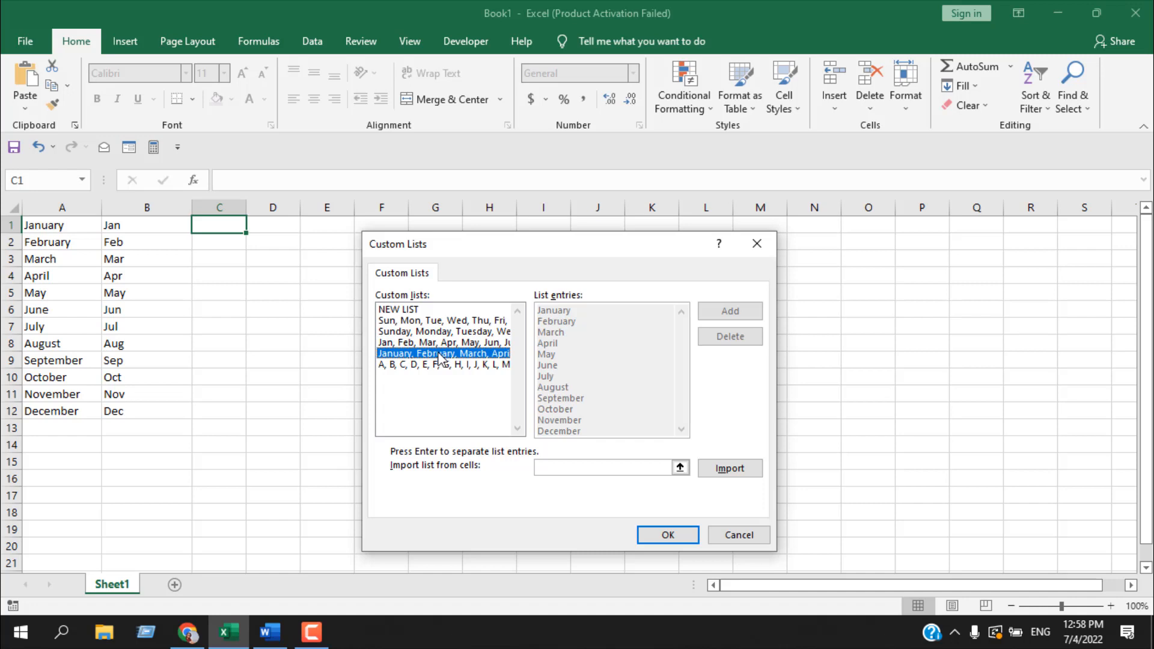
click(442, 363)
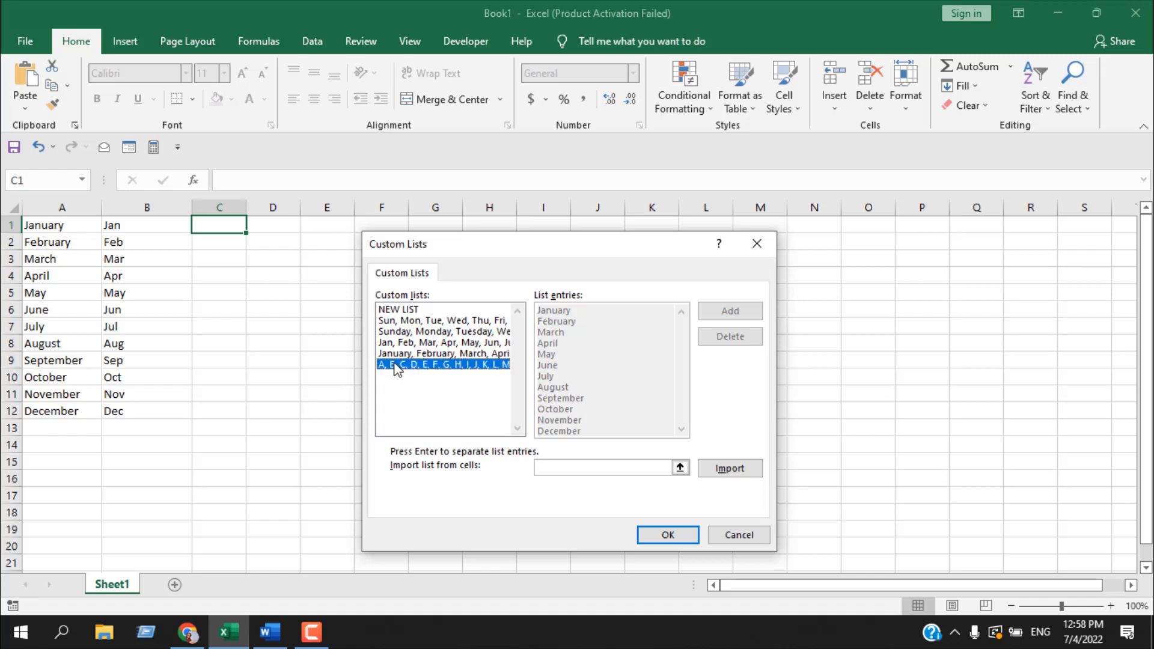
click(442, 364)
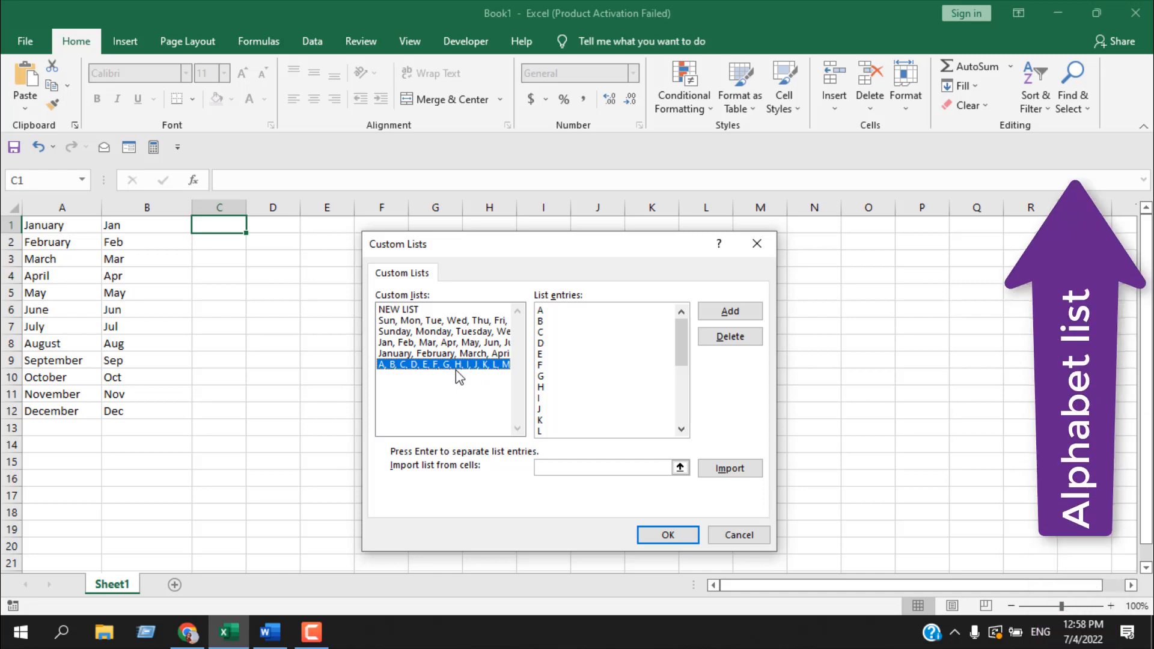
click(444, 354)
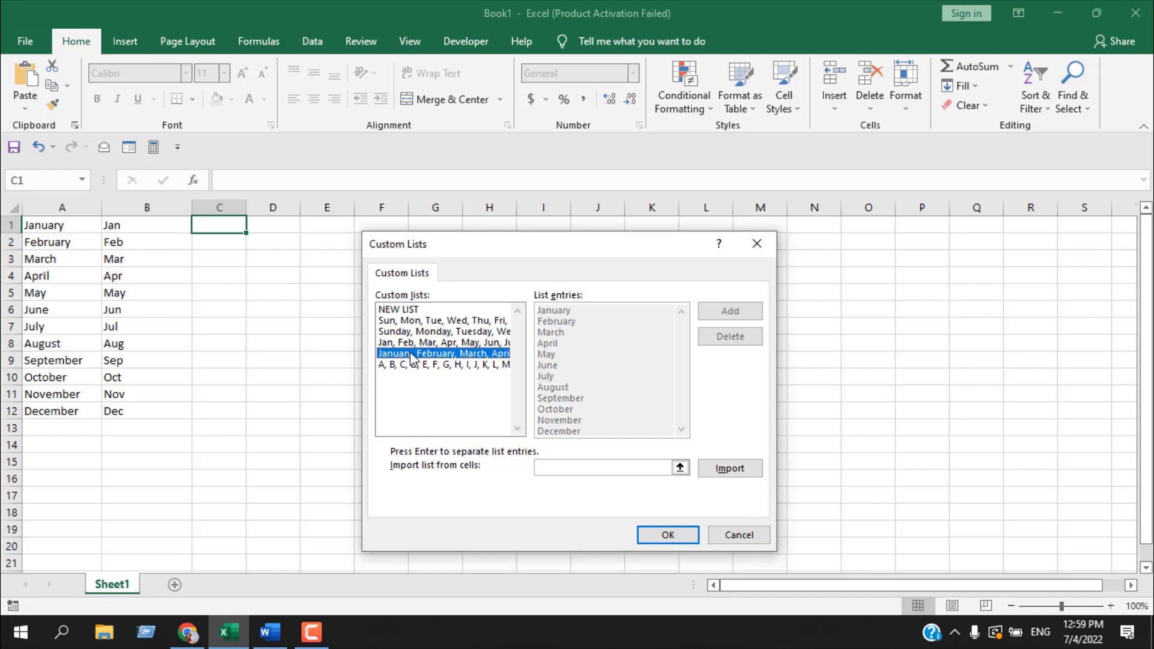
mouse_move(66, 412)
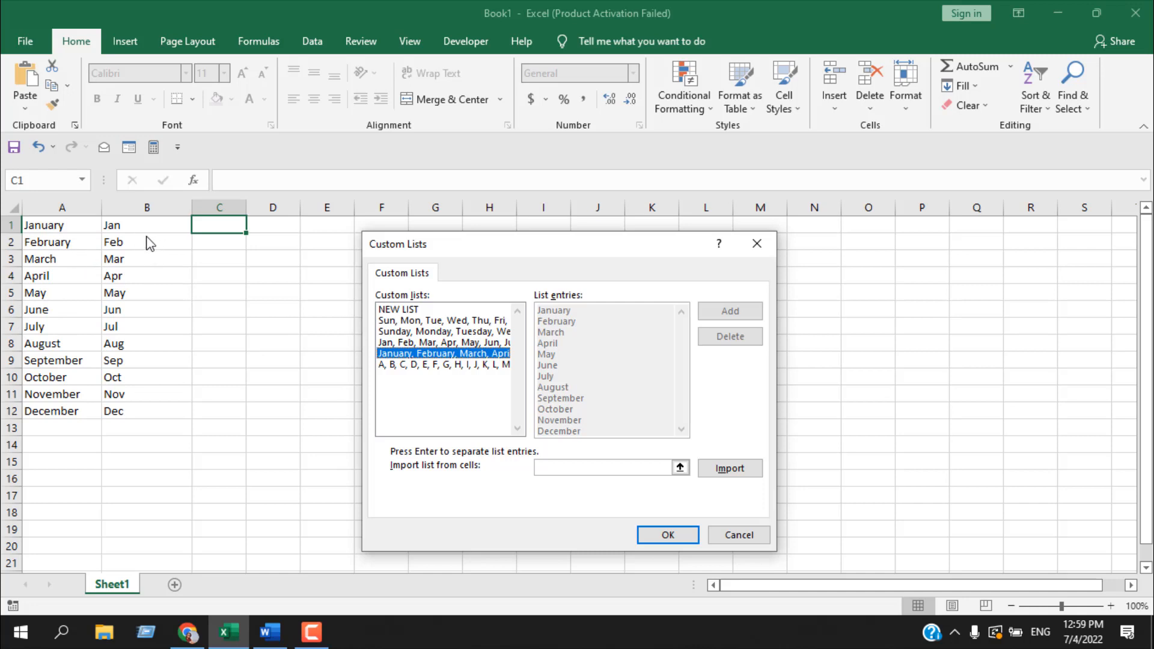
mouse_move(79, 261)
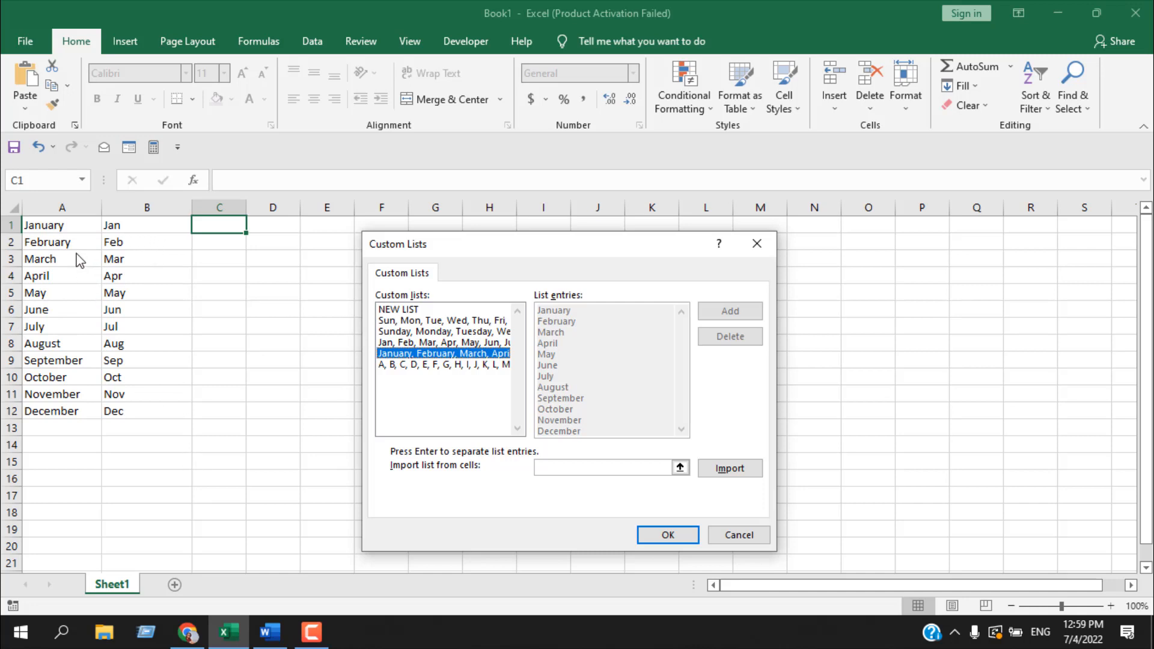
mouse_move(68, 365)
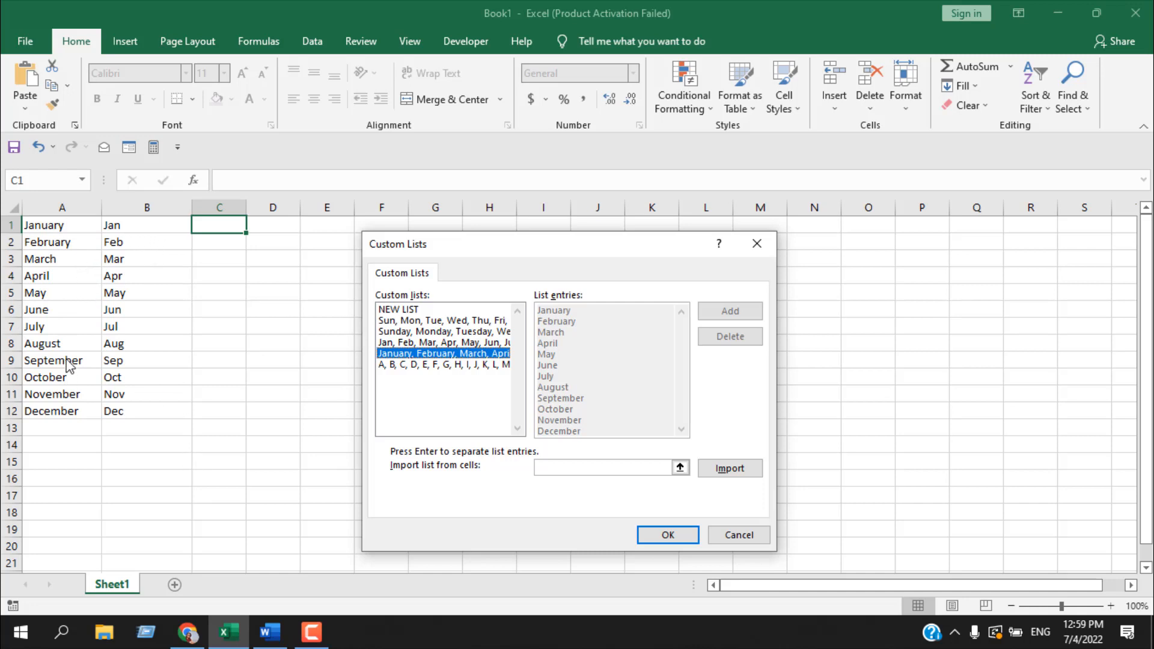
mouse_move(409, 479)
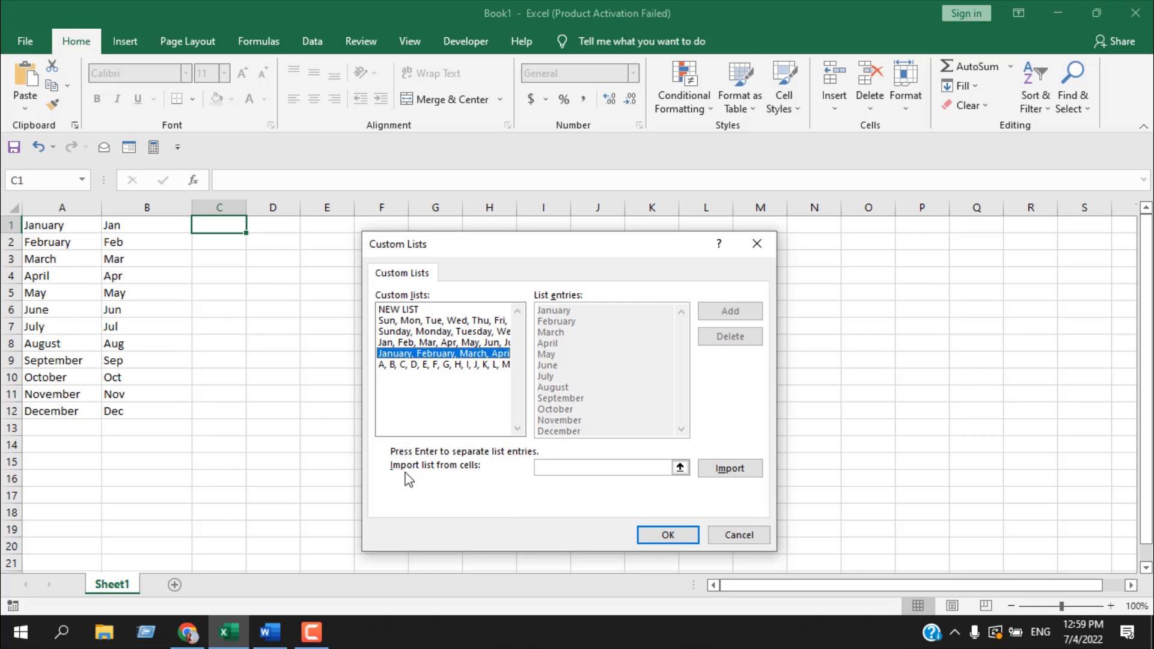
mouse_move(432, 487)
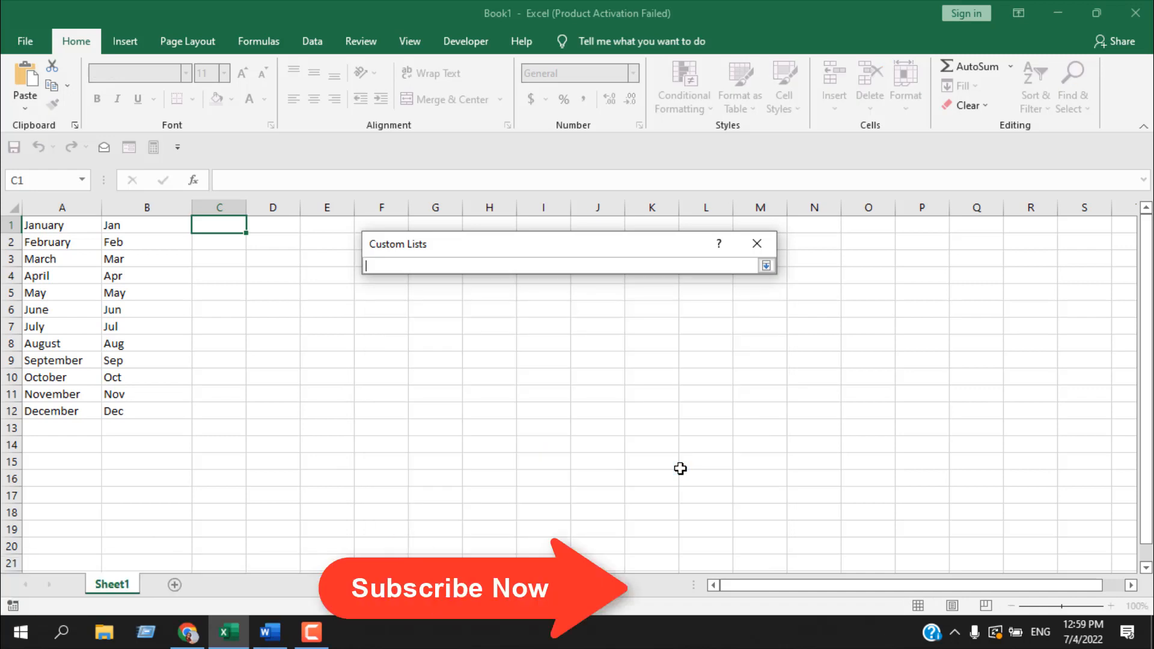
- Select $A$1:$A$12 as the import range for a new custom list
drag(62, 225, 62, 411)
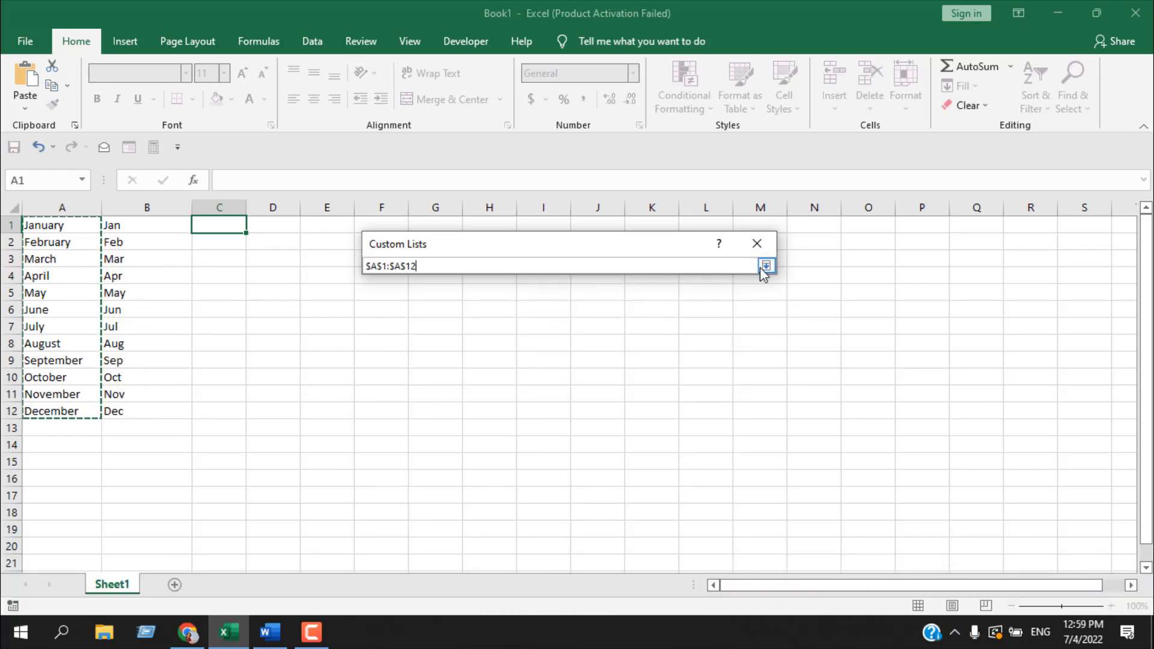
click(766, 266)
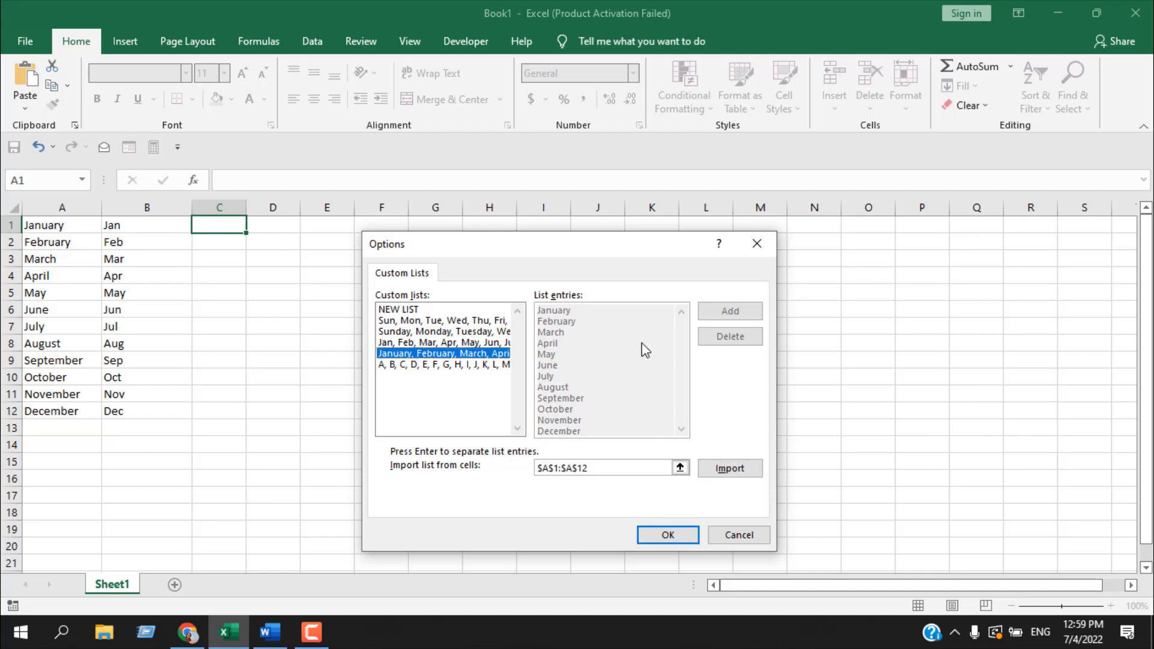
mouse_move(742, 317)
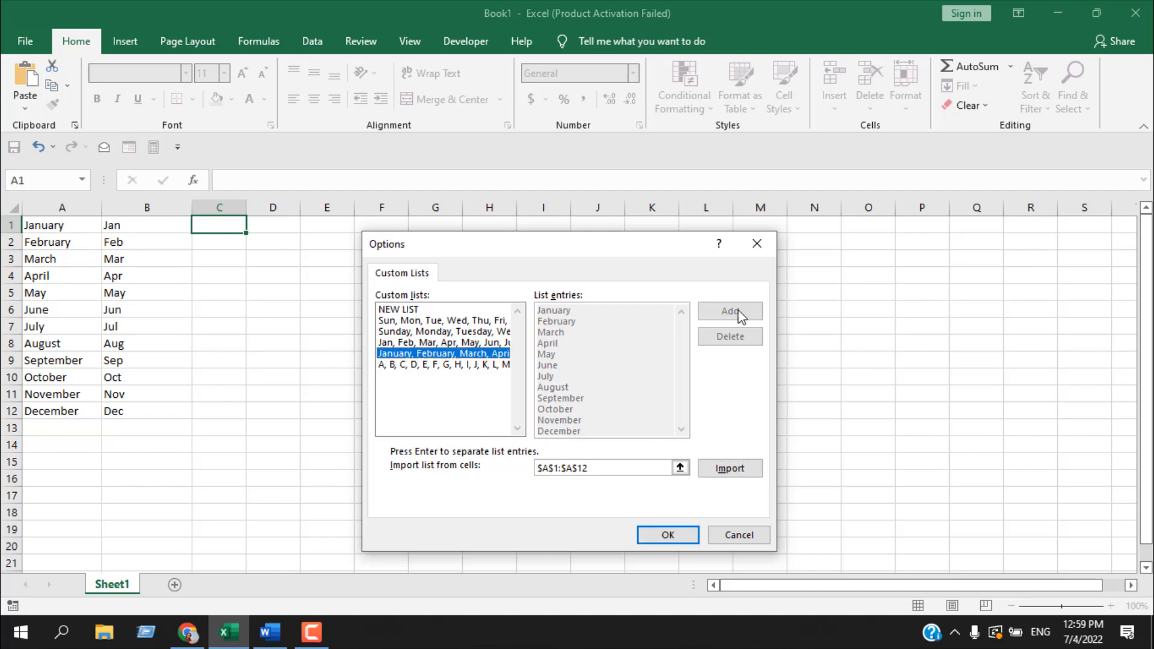
- Confirm Custom Lists and Excel Options with OK, returning to the worksheet without importing
click(666, 536)
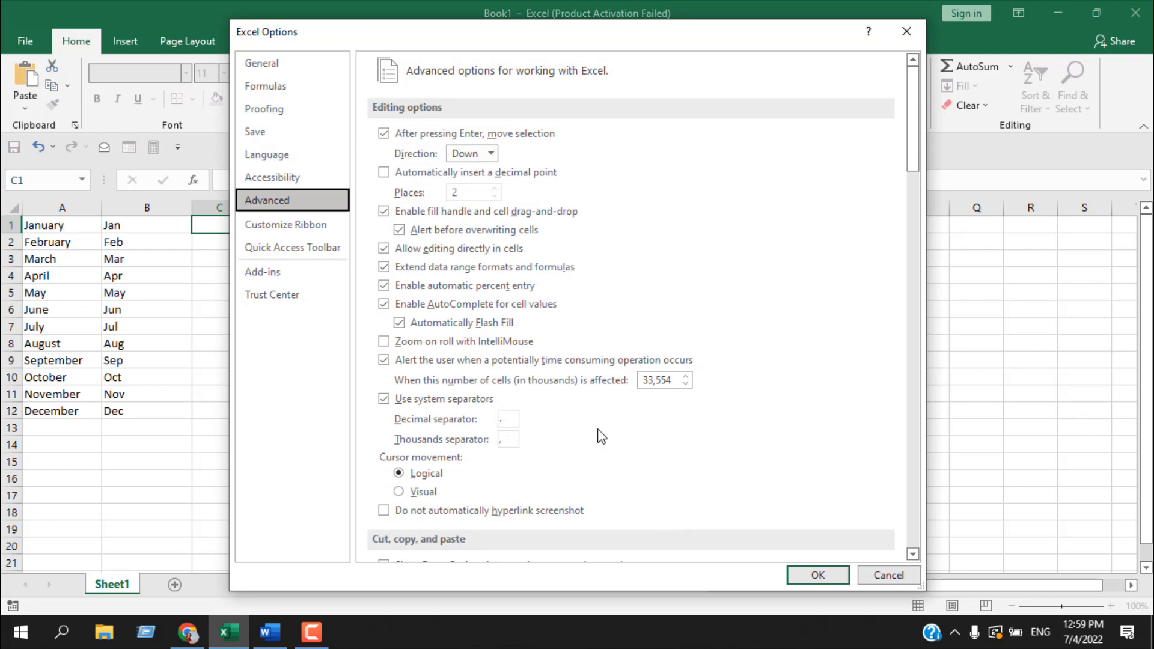
mouse_move(87, 242)
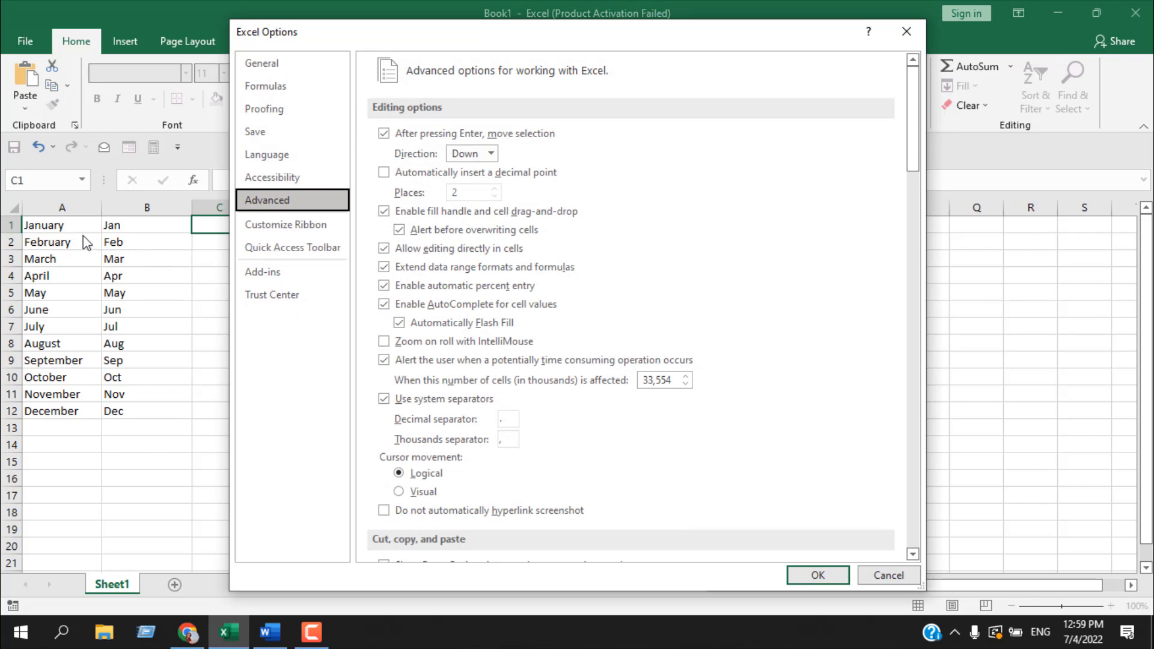
mouse_move(88, 238)
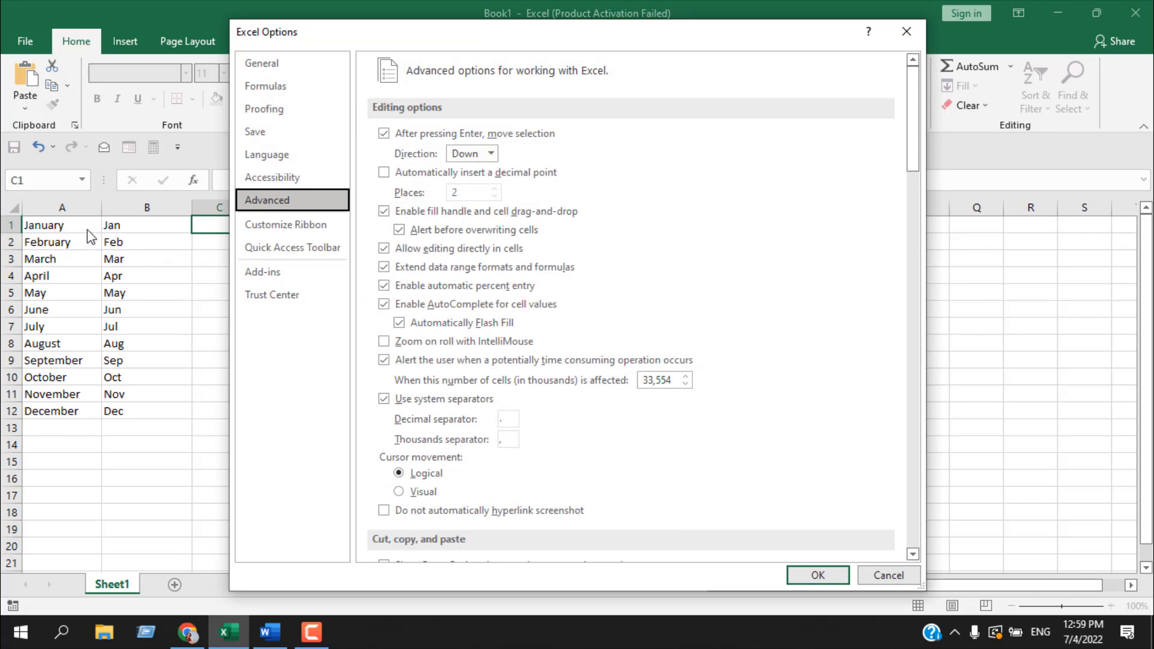
mouse_move(818, 574)
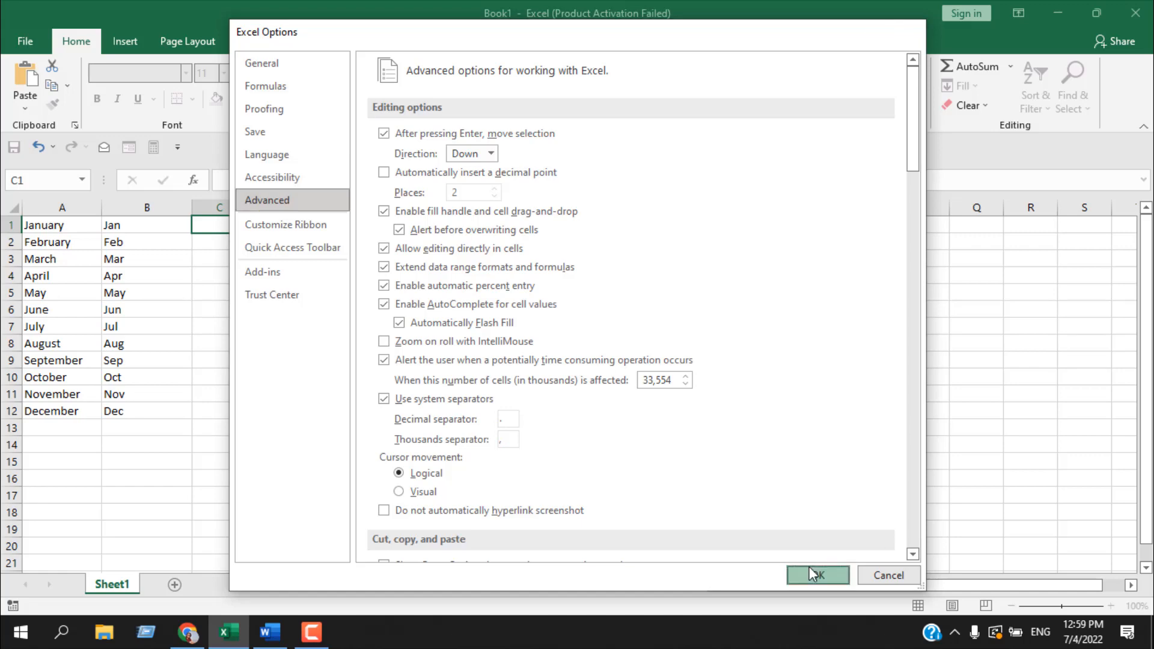
click(817, 575)
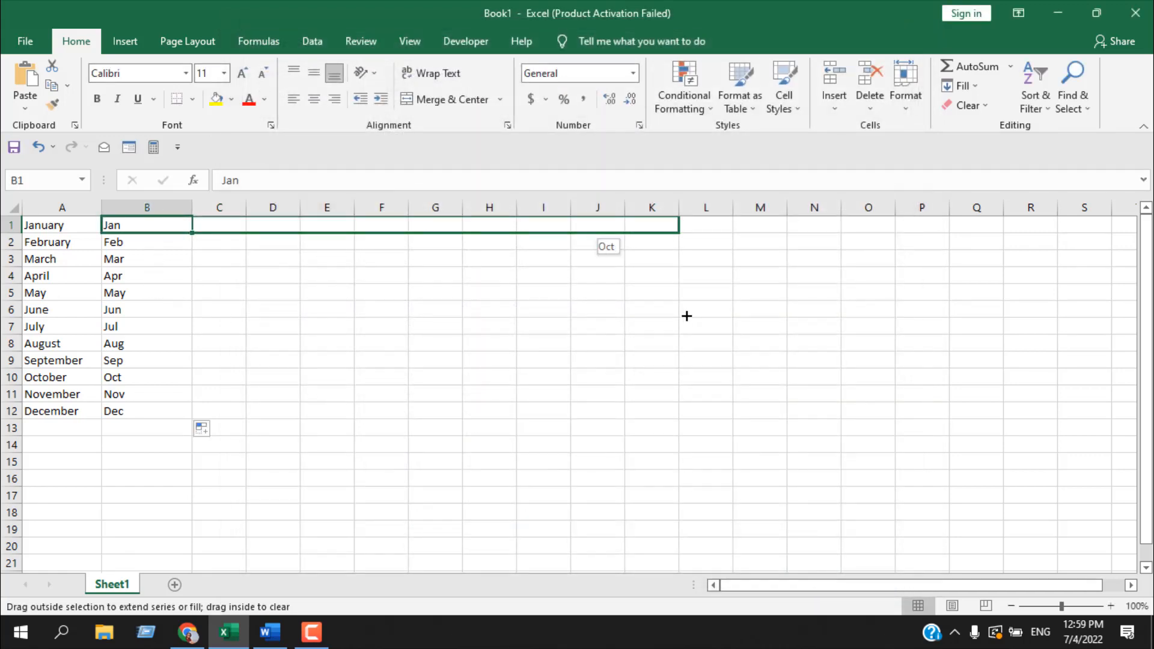
- Autofill short months from B1 right to Oct in K1, then down column K to row 15
drag(191, 225, 676, 225)
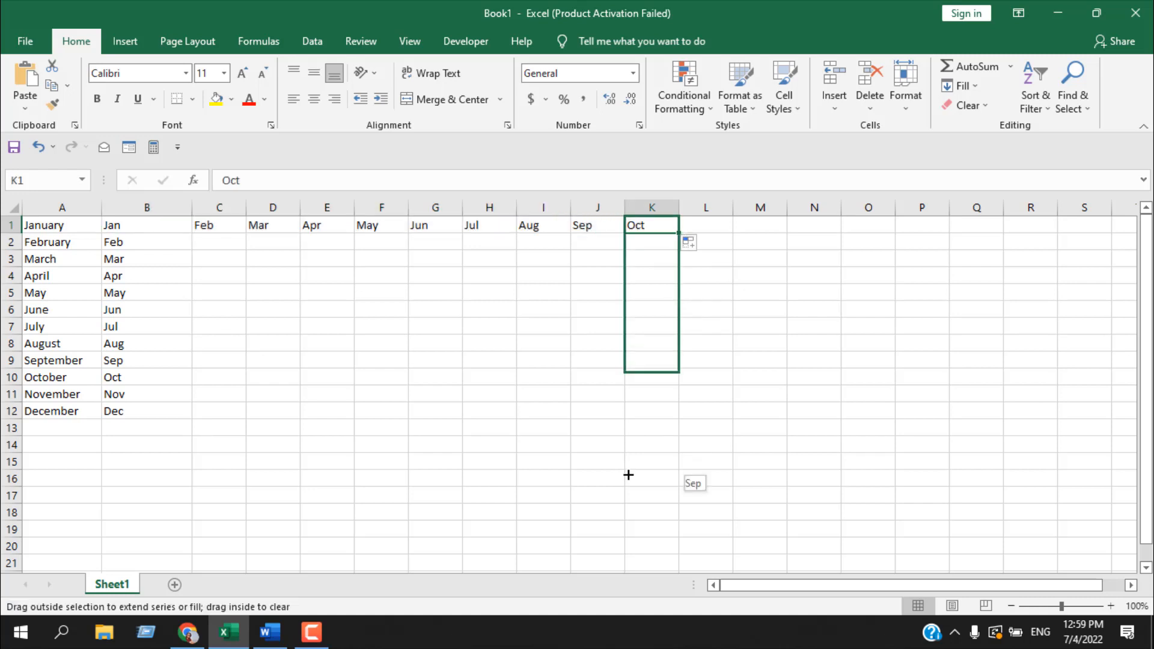
drag(650, 225, 651, 462)
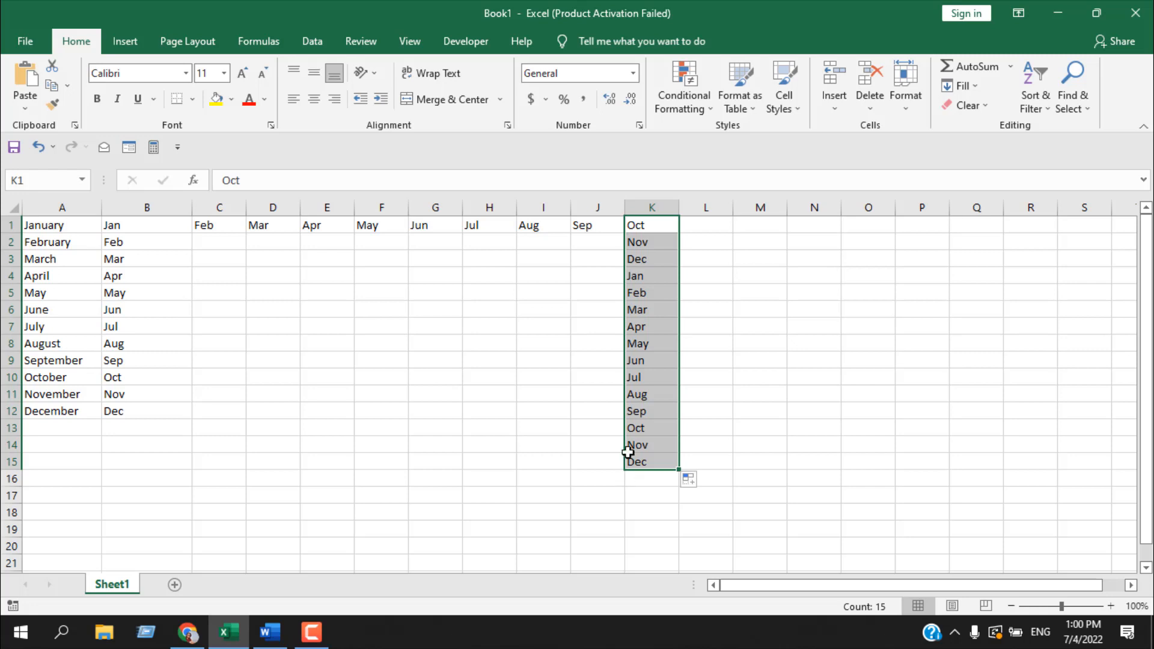